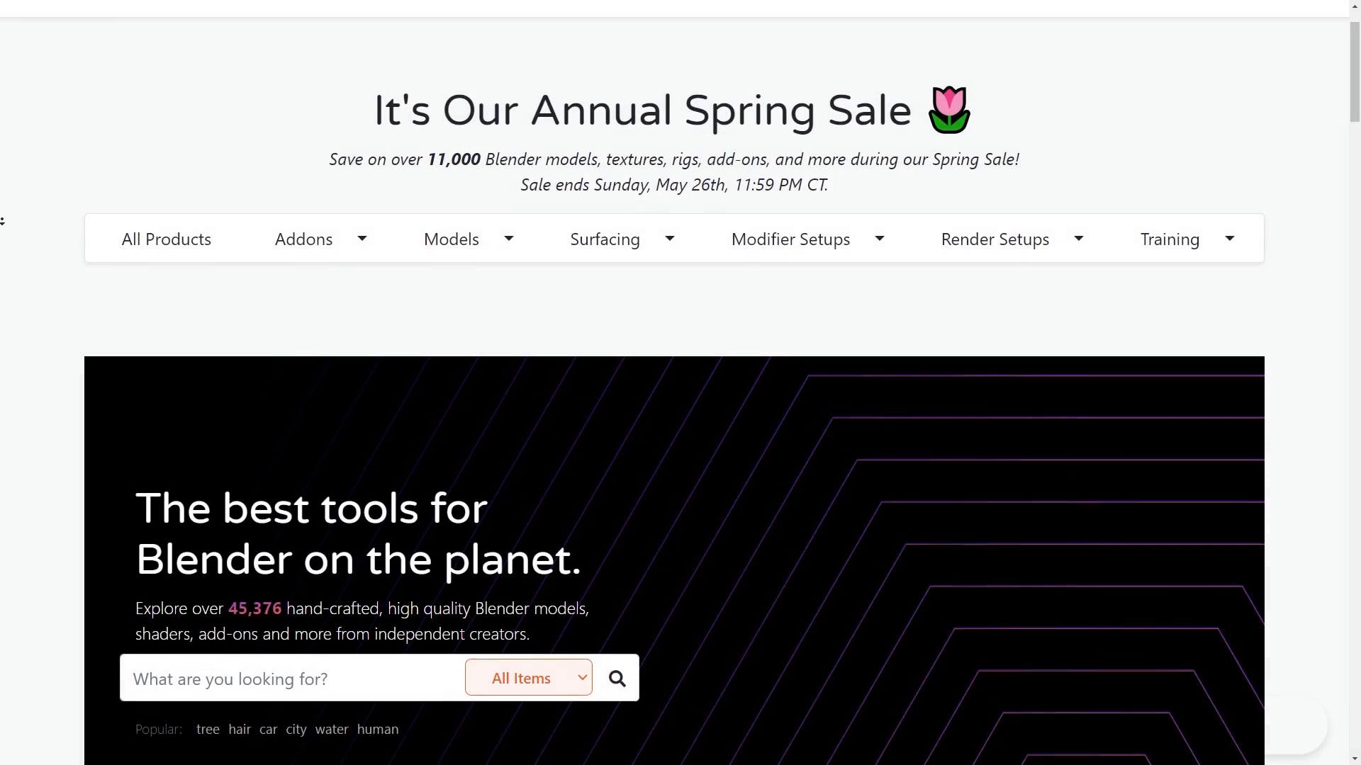
Step: Show All Products and scroll down through the grid of on-sale Blender add-ons
left_click(166, 238)
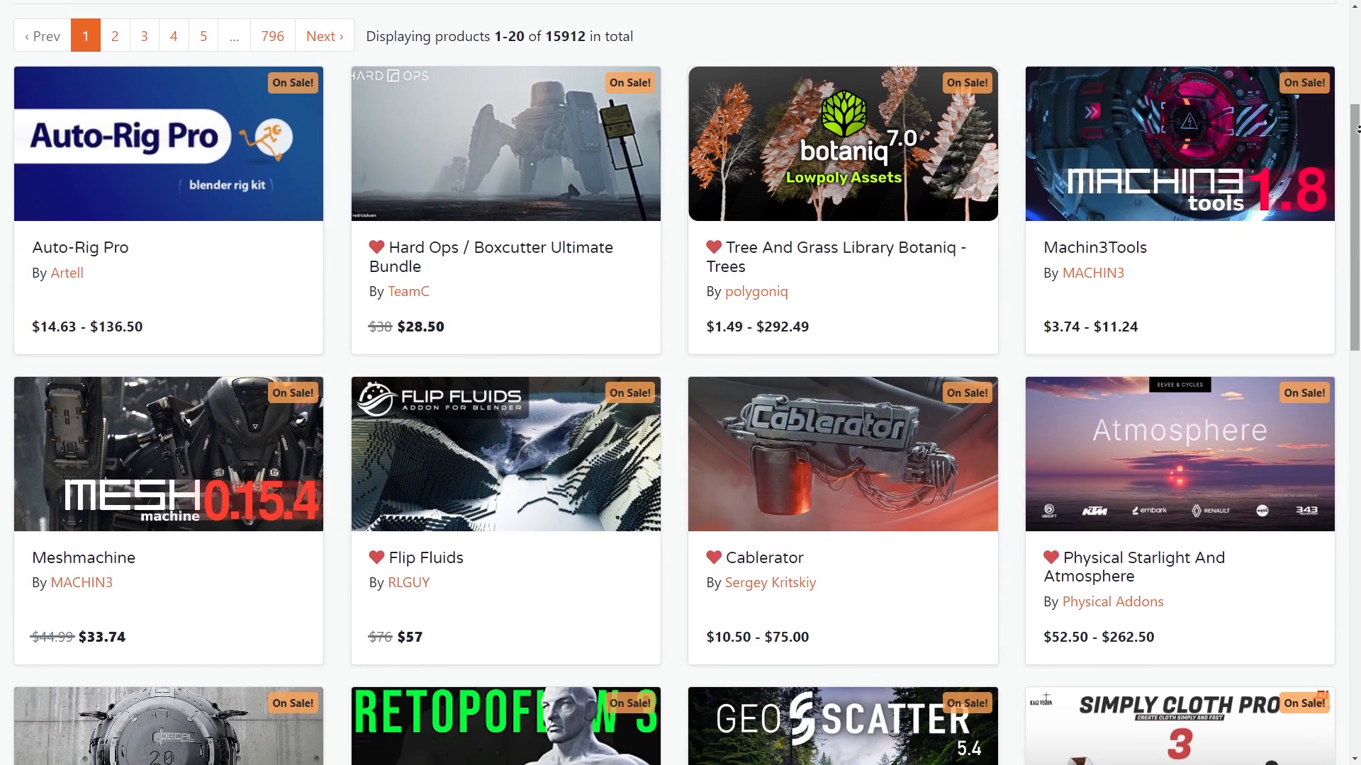
scroll("down", 3)
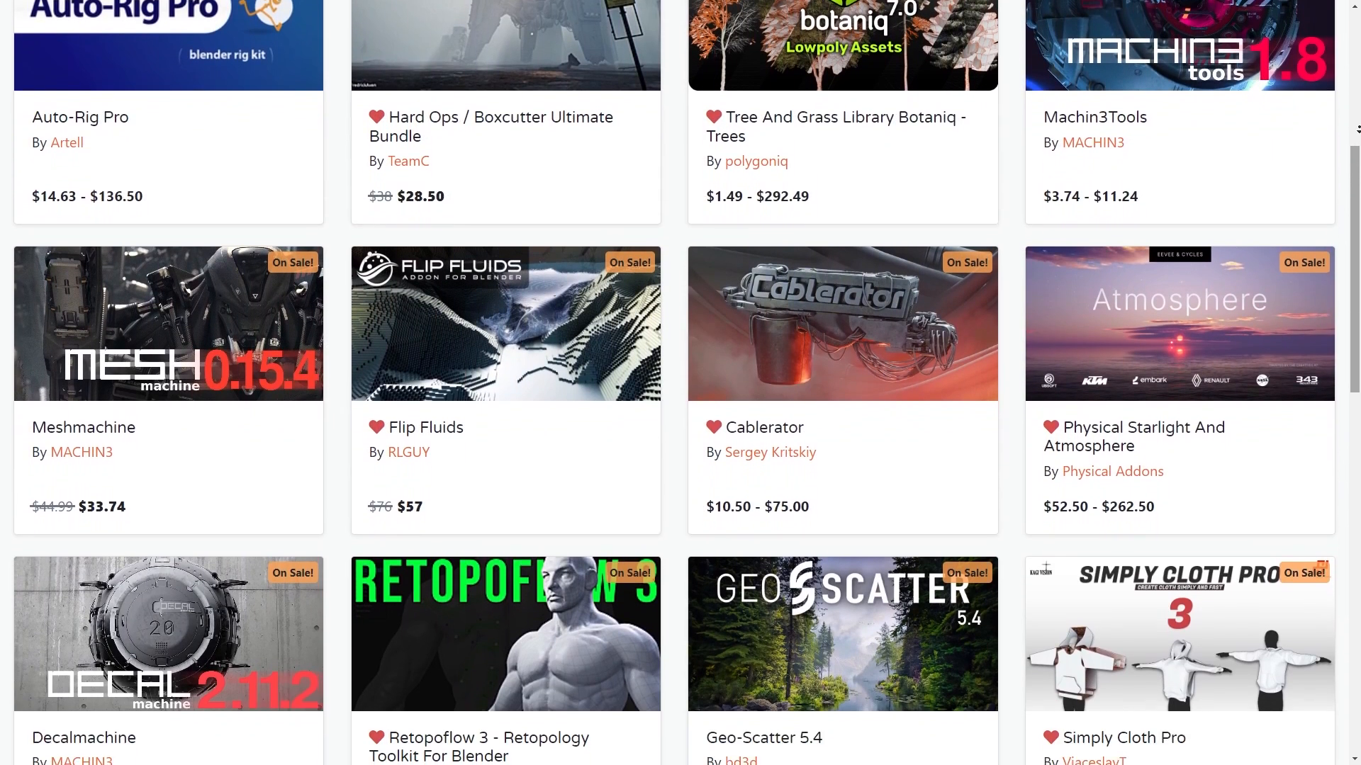
scroll("down", 3)
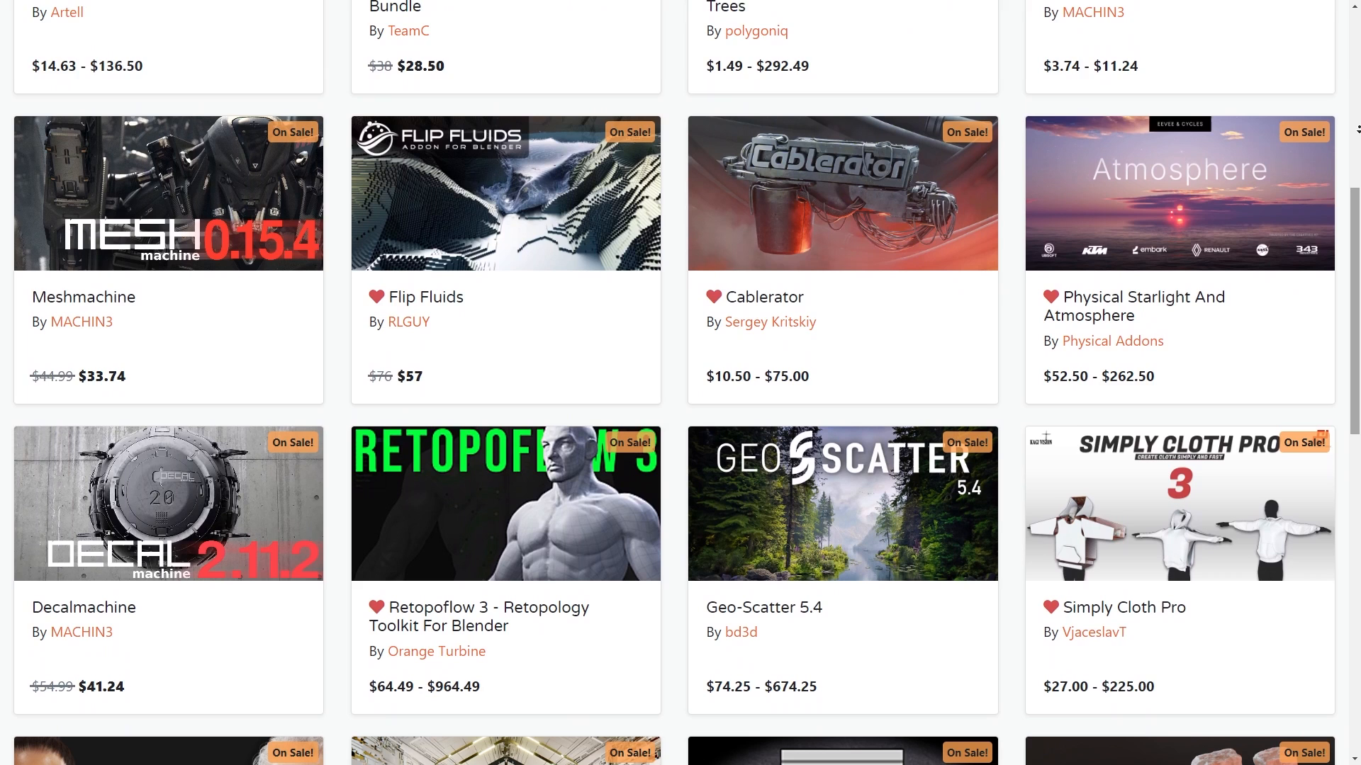
scroll("down", 3)
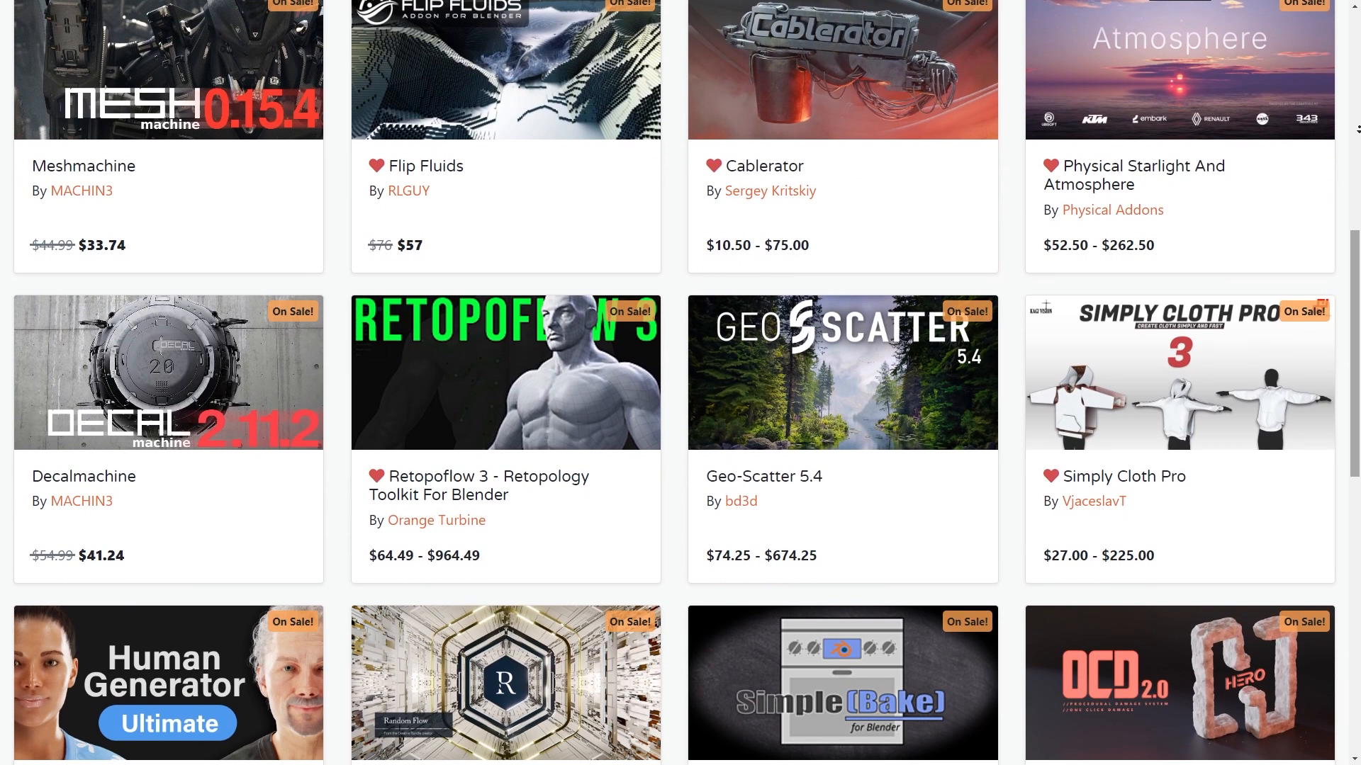
scroll("down", 3)
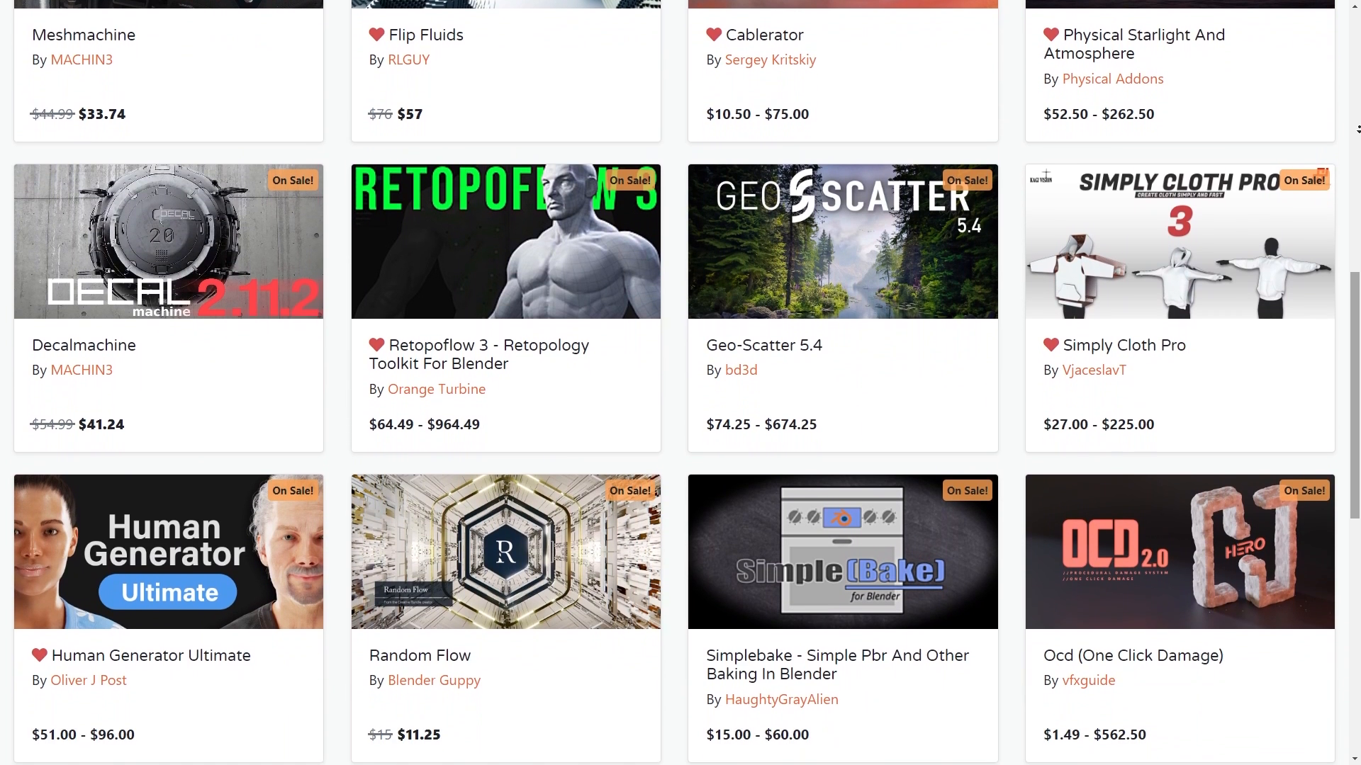
scroll("down", 3)
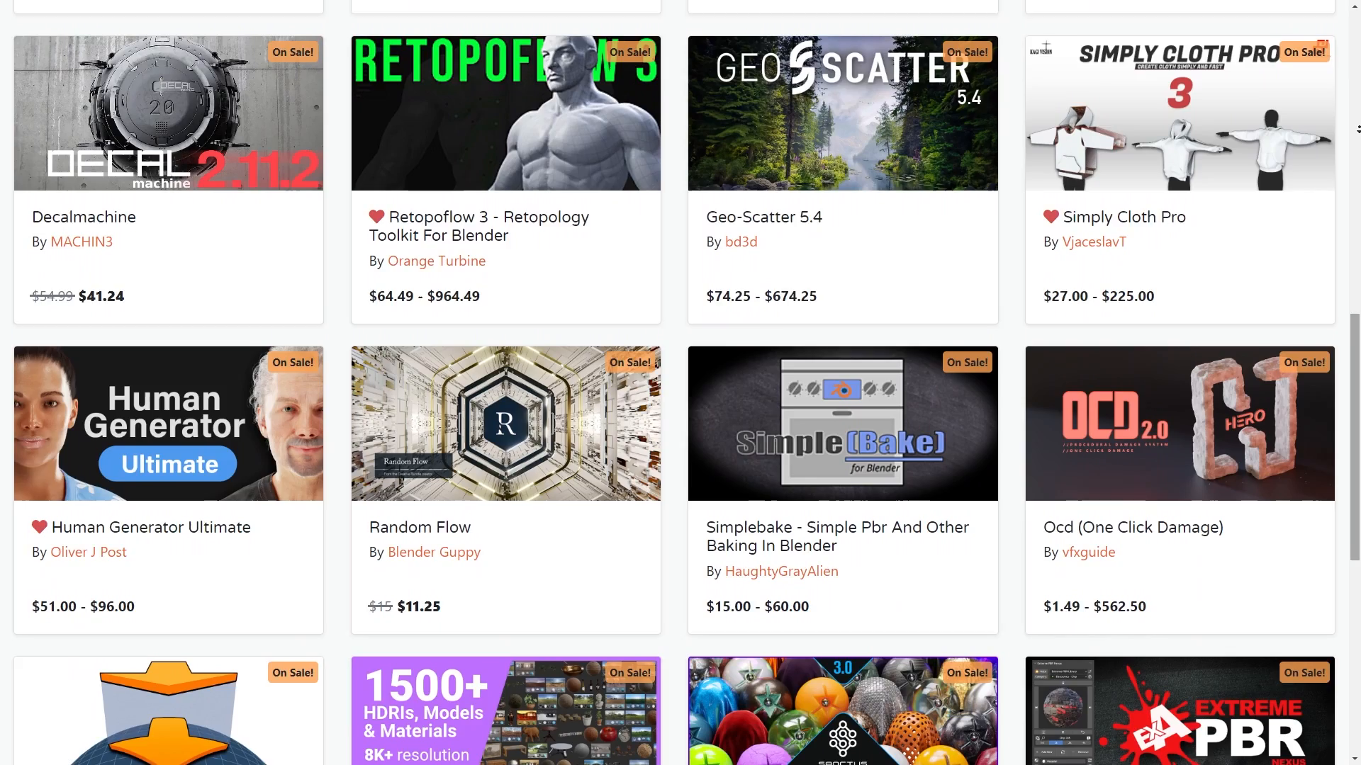
scroll("down", 3)
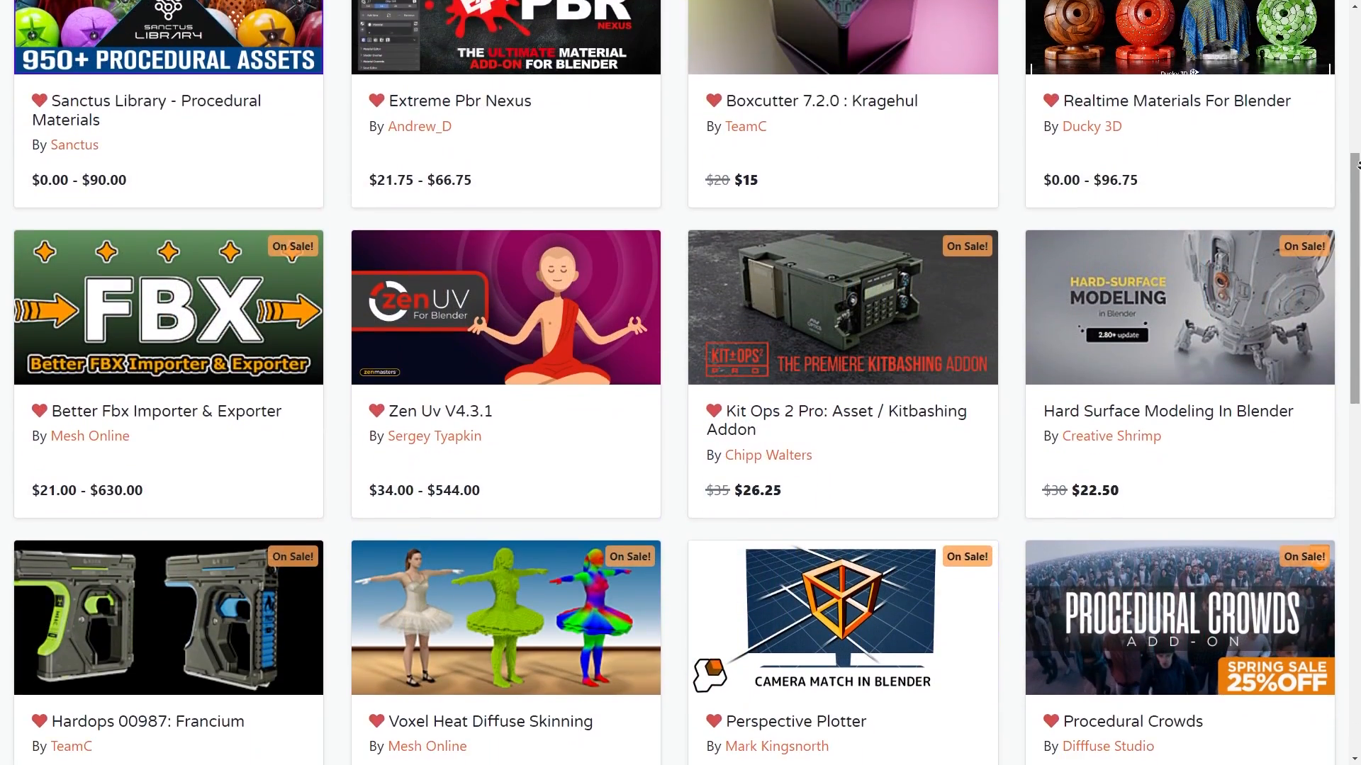
scroll("down", 3)
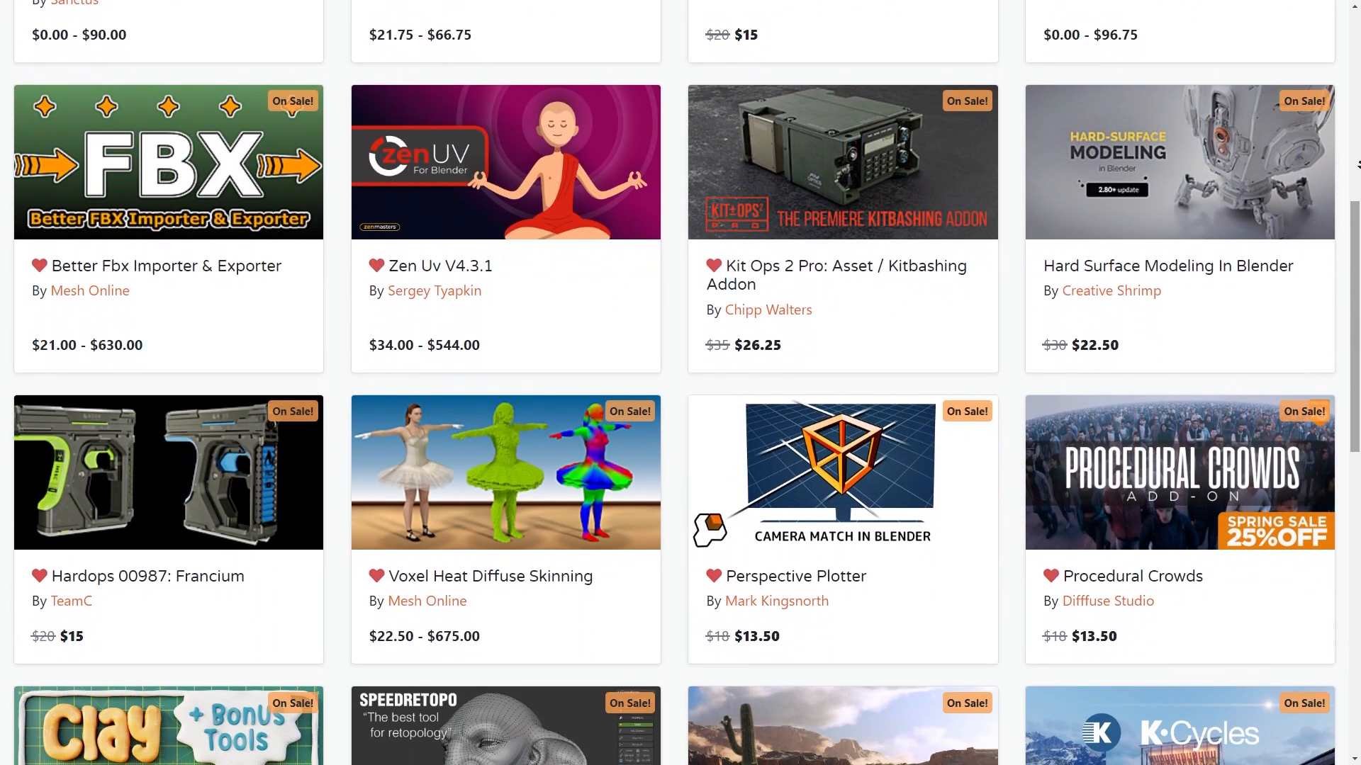
scroll("down", 3)
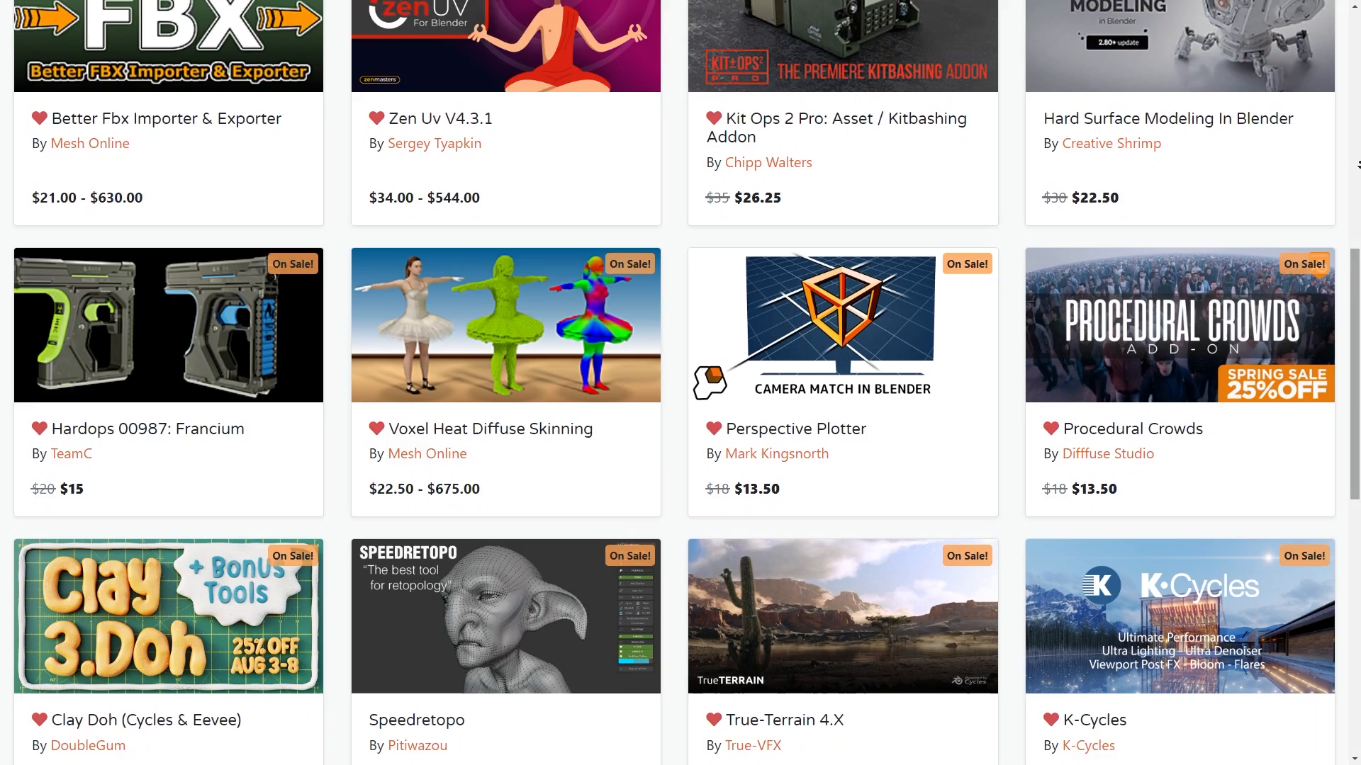
scroll("down", 3)
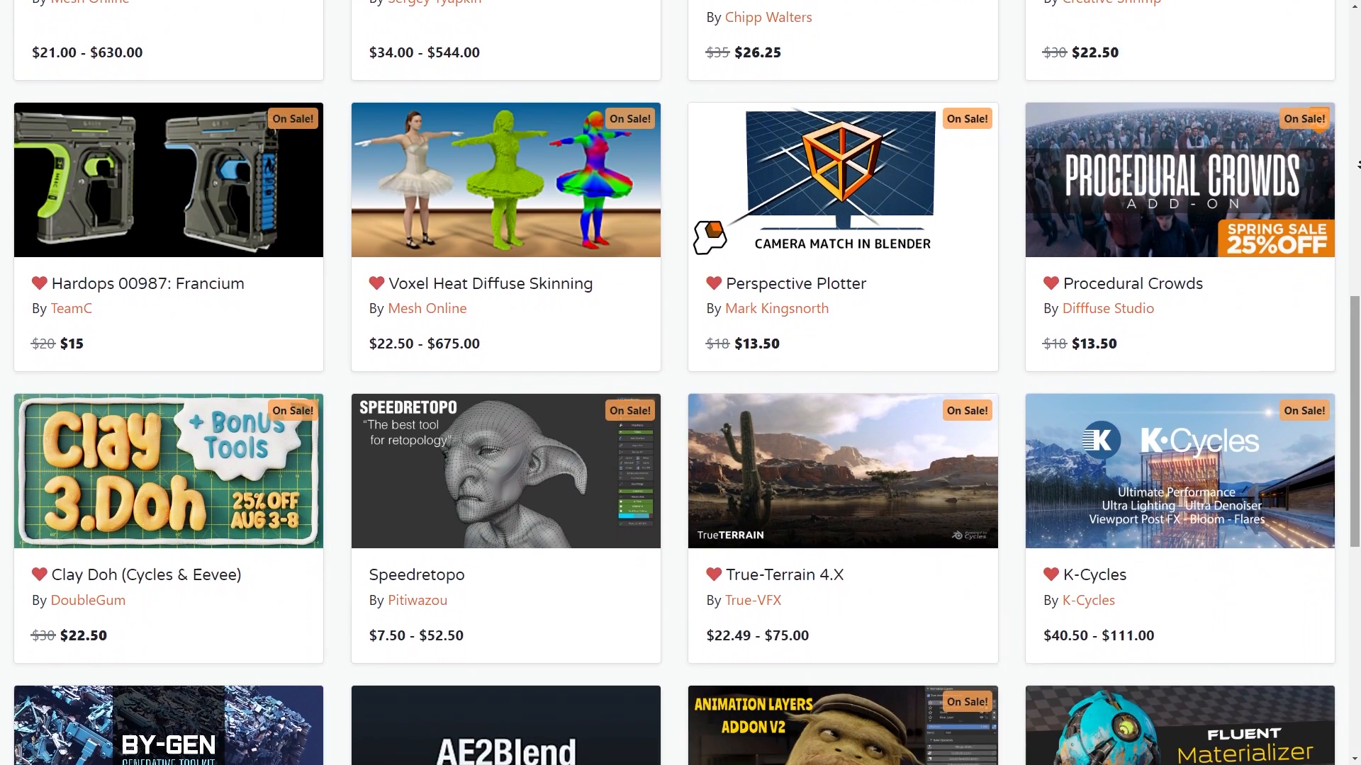
scroll("down", 3)
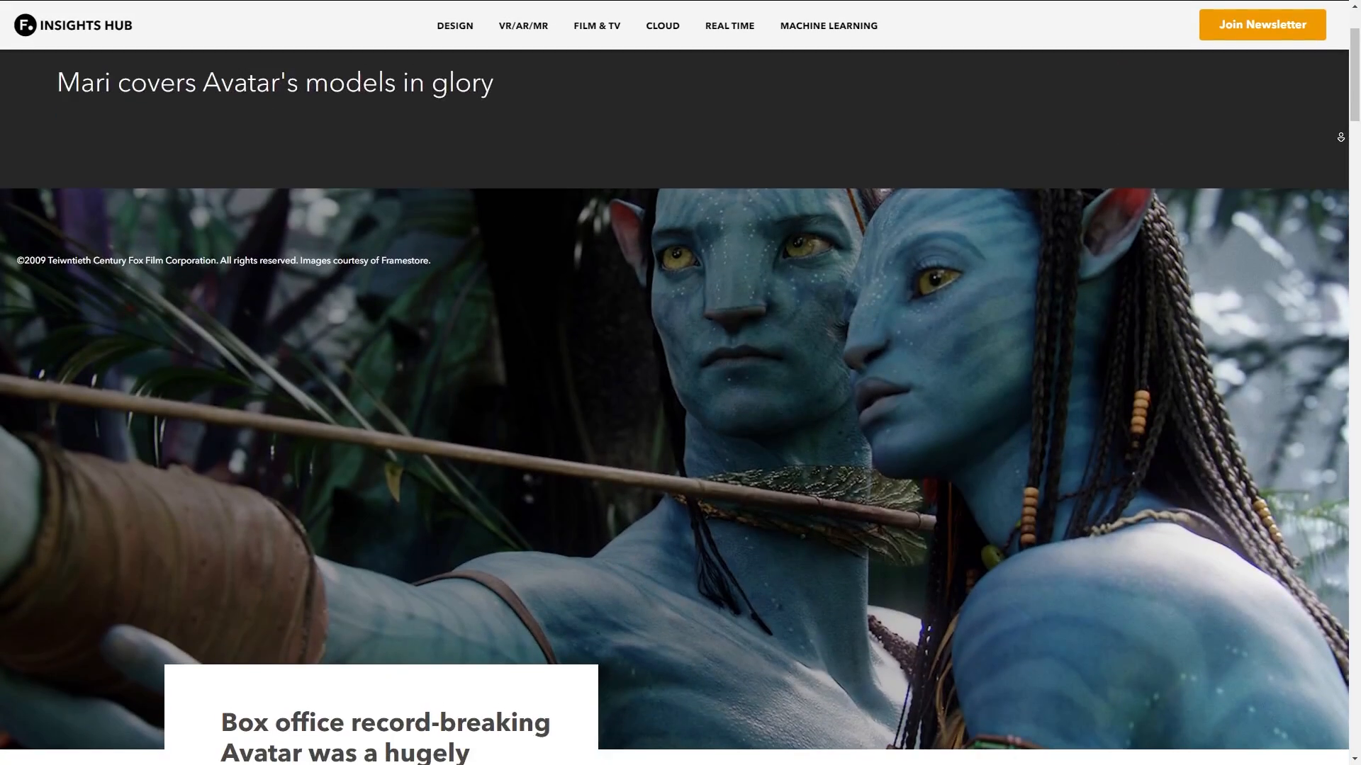
scroll("down", 3)
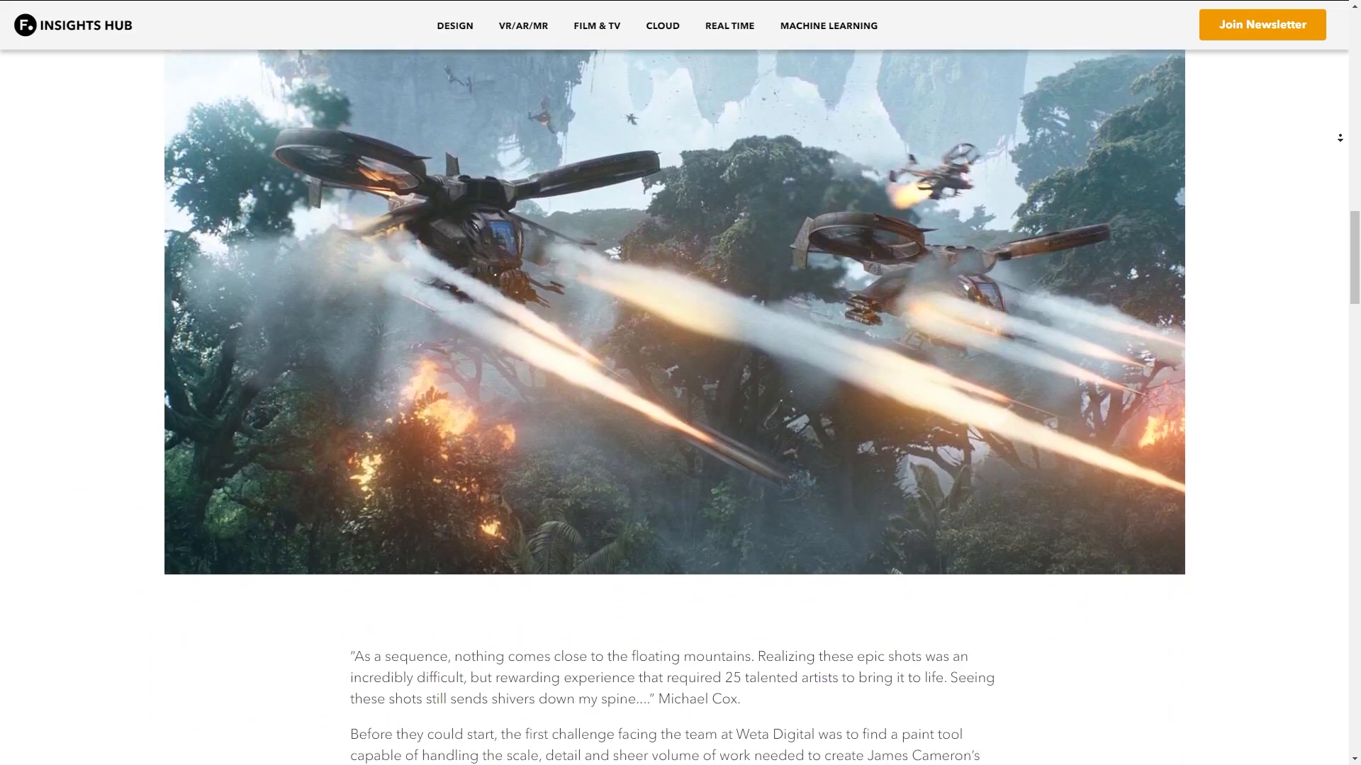
scroll("down", 3)
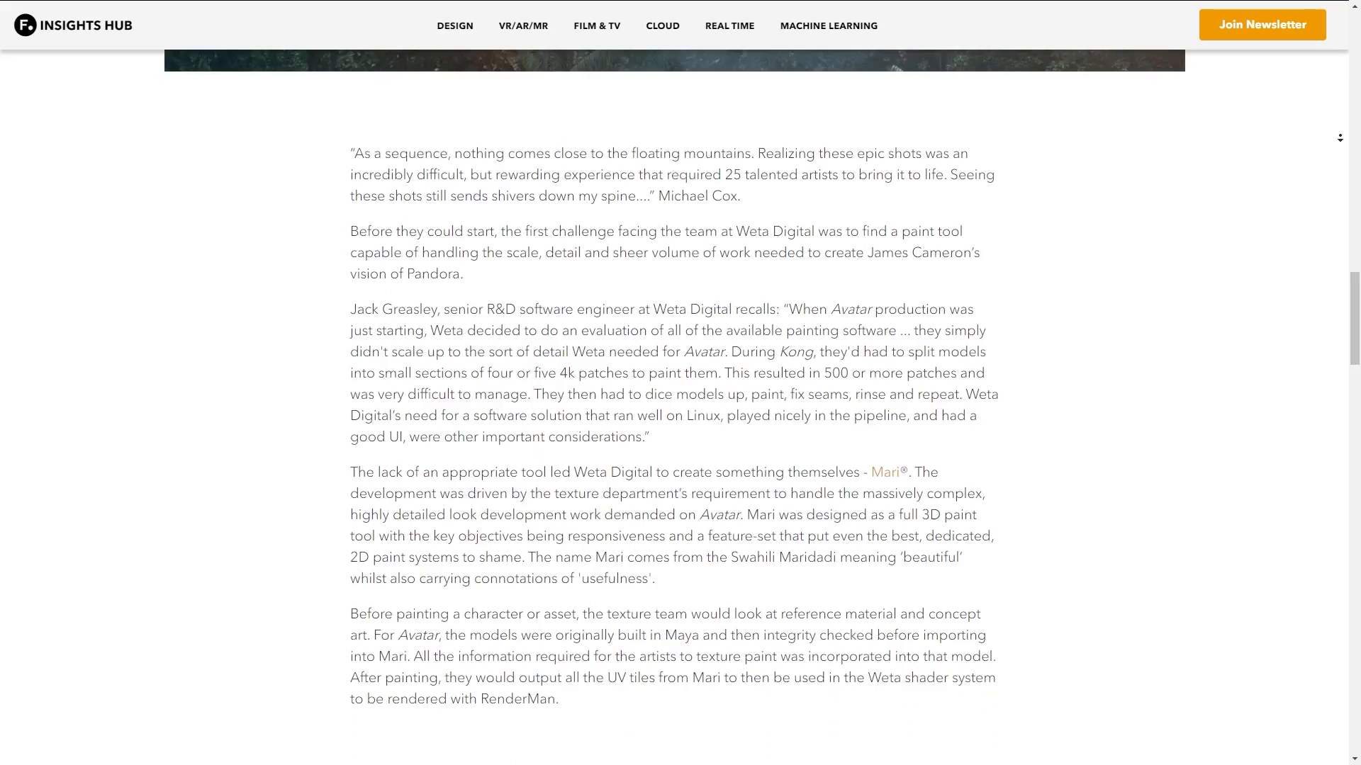
scroll("down", 3)
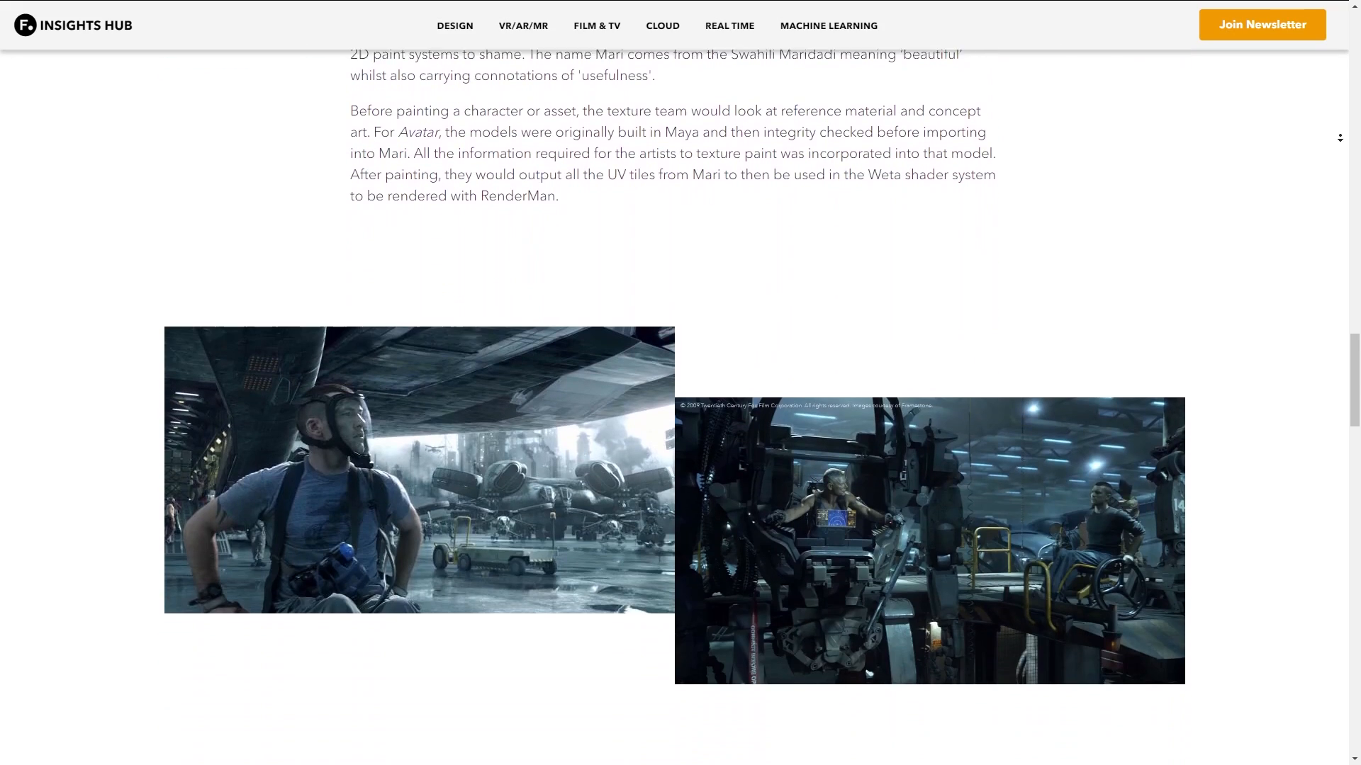
scroll("down", 3)
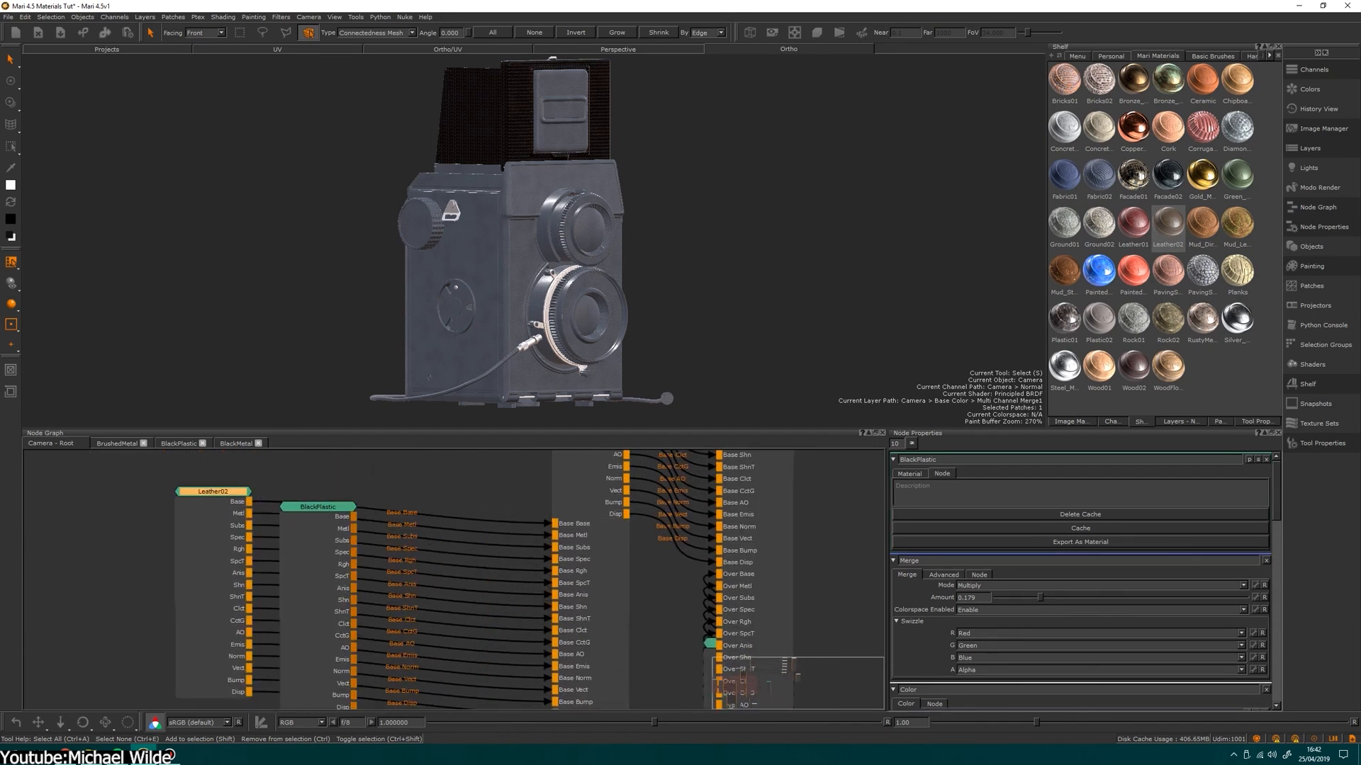
Step: Select the Leather02 node so its properties show beside the leather-shaded camera
left_click(212, 490)
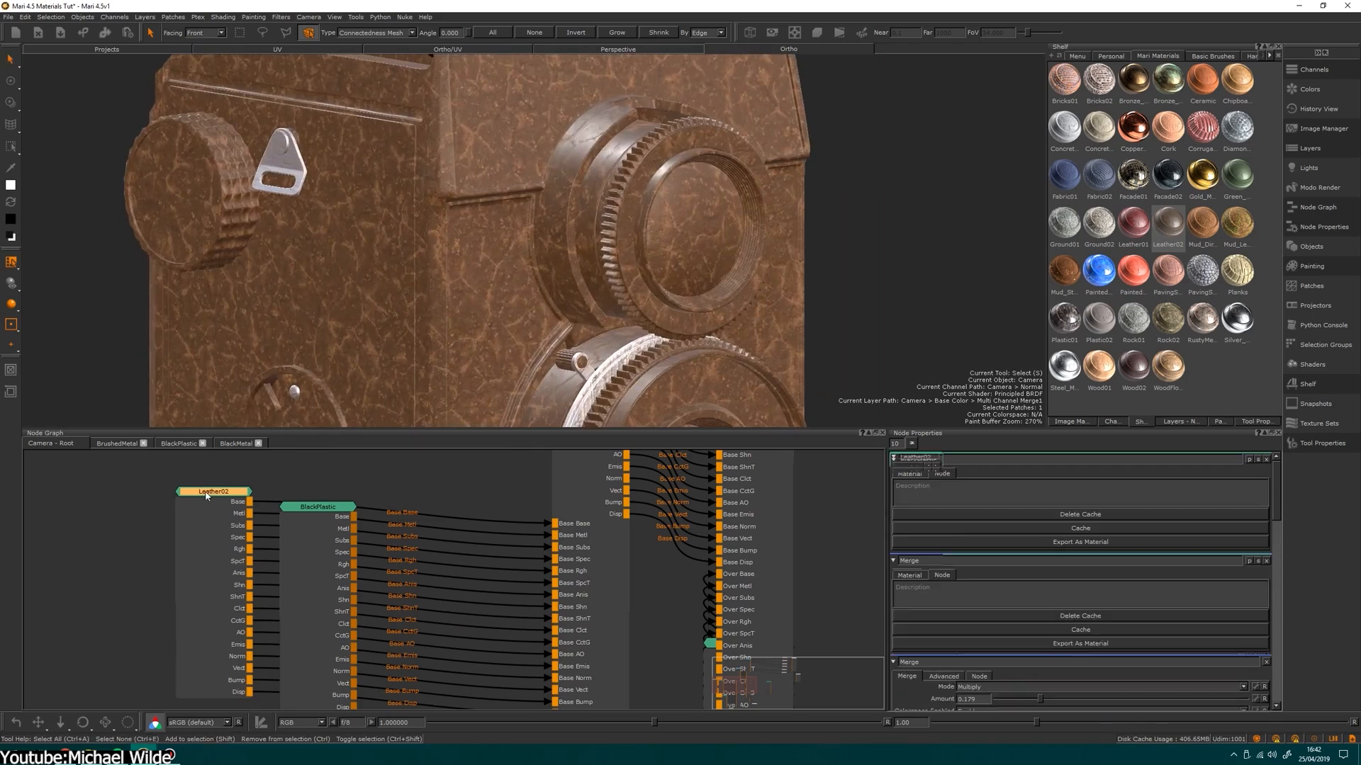
left_click(212, 492)
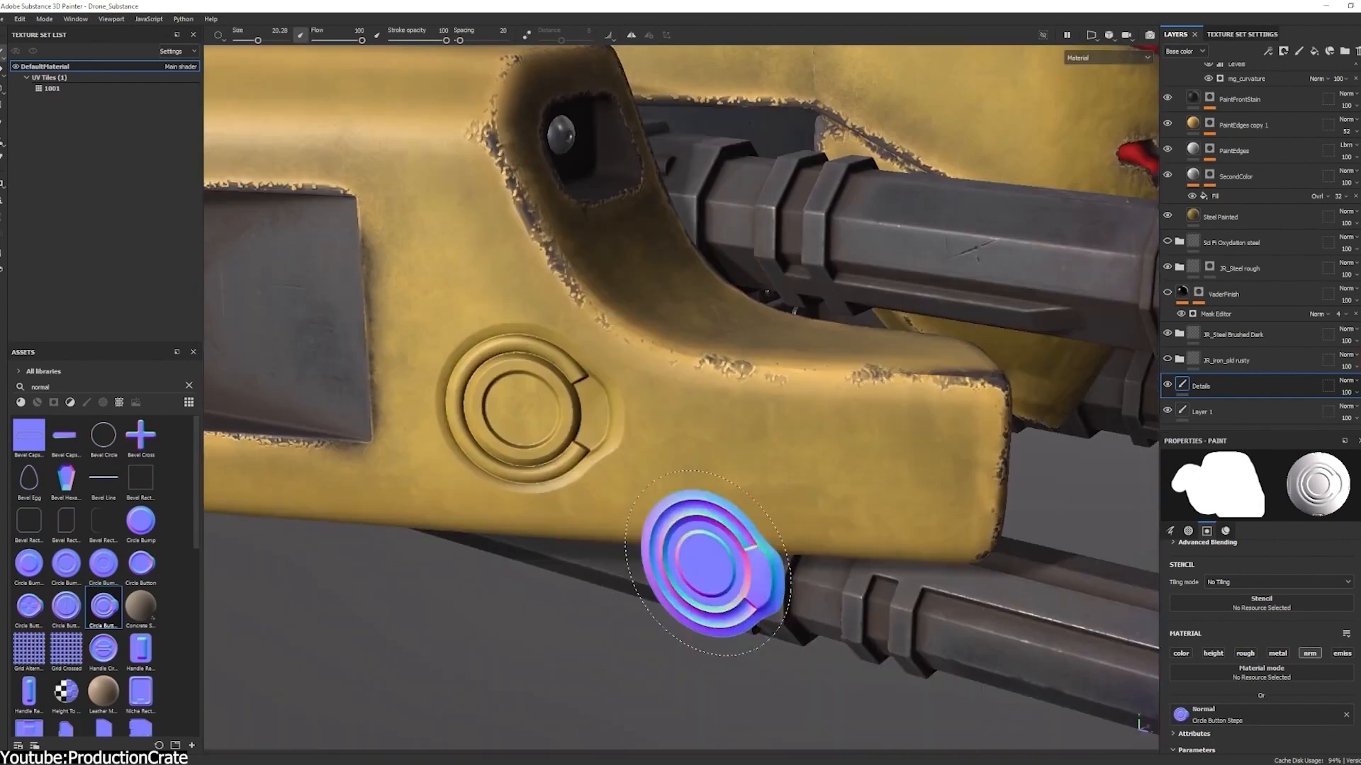
Step: Stamp the Circle Button normal detail, then add a black mask to the fabric fill layer
right_click(1202, 385)
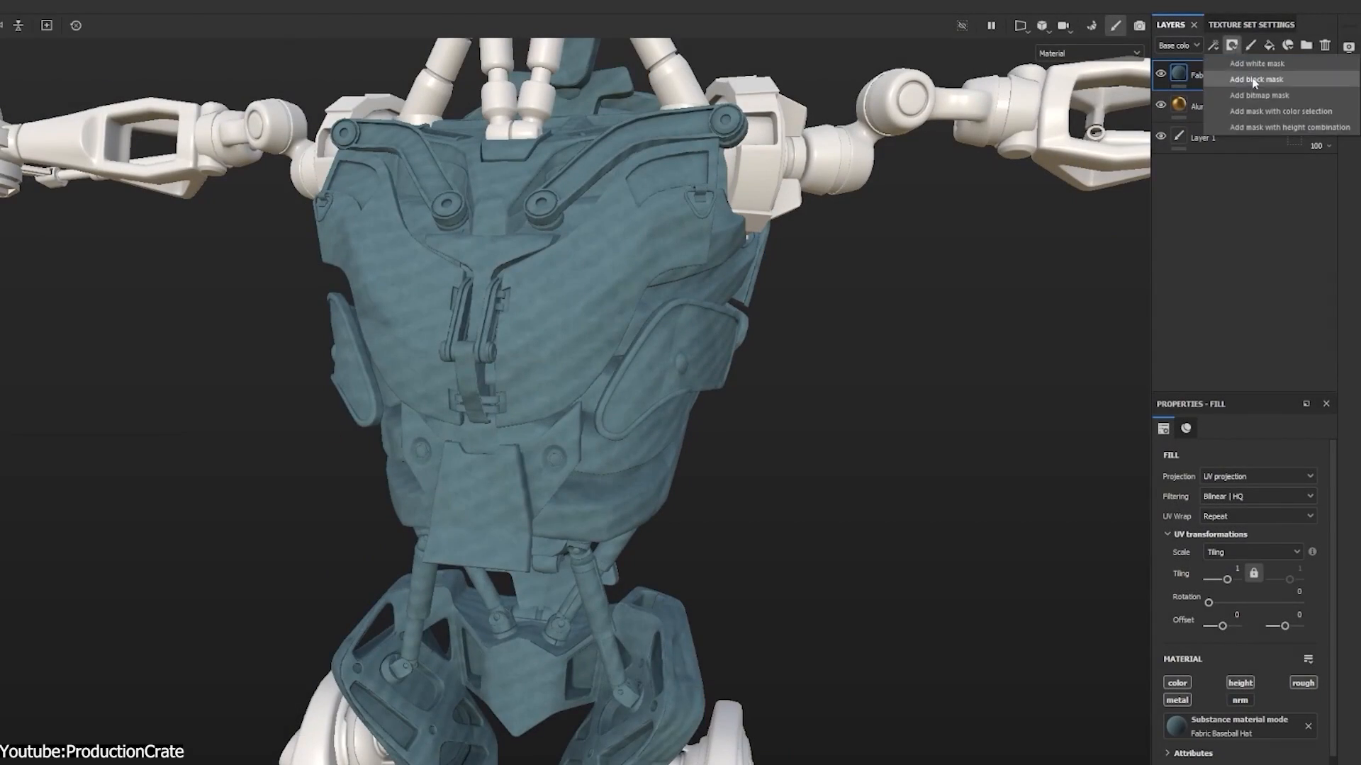
left_click(1259, 79)
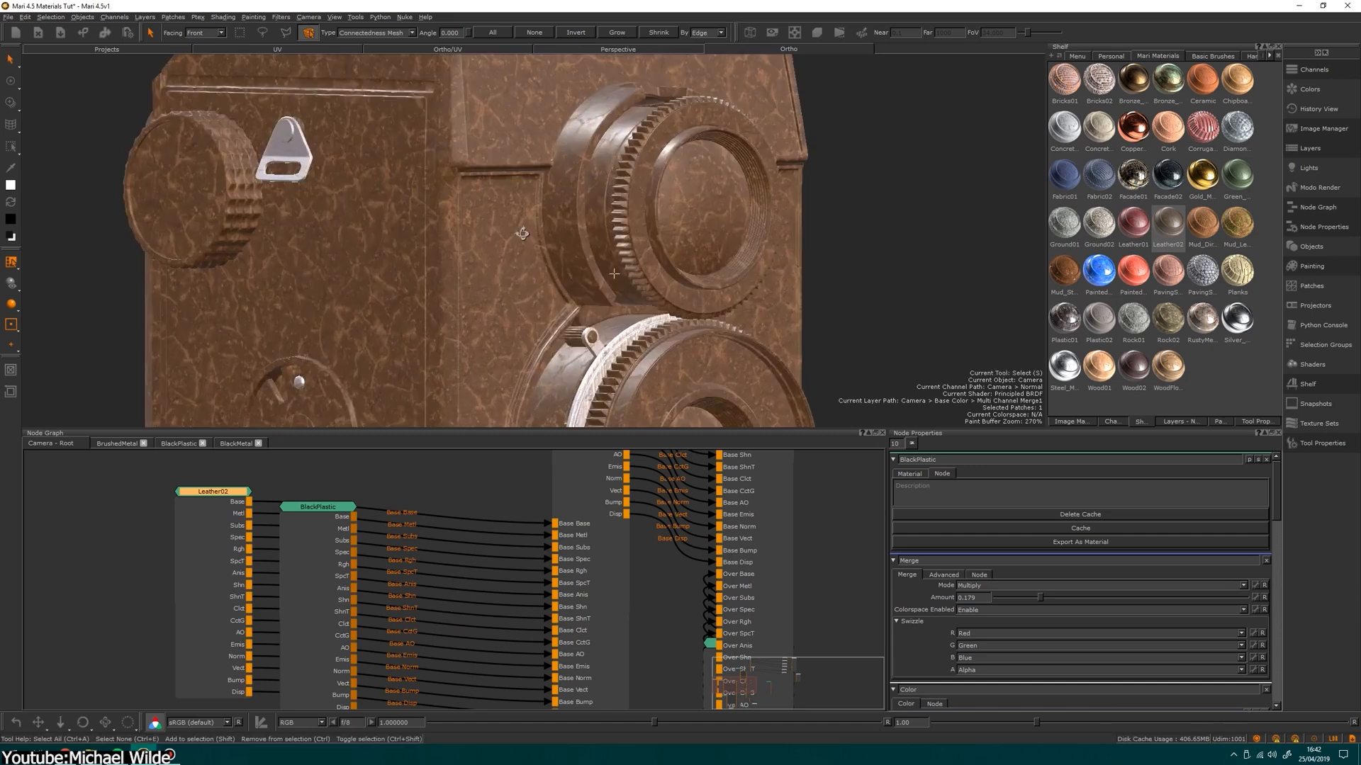
left_click(213, 490)
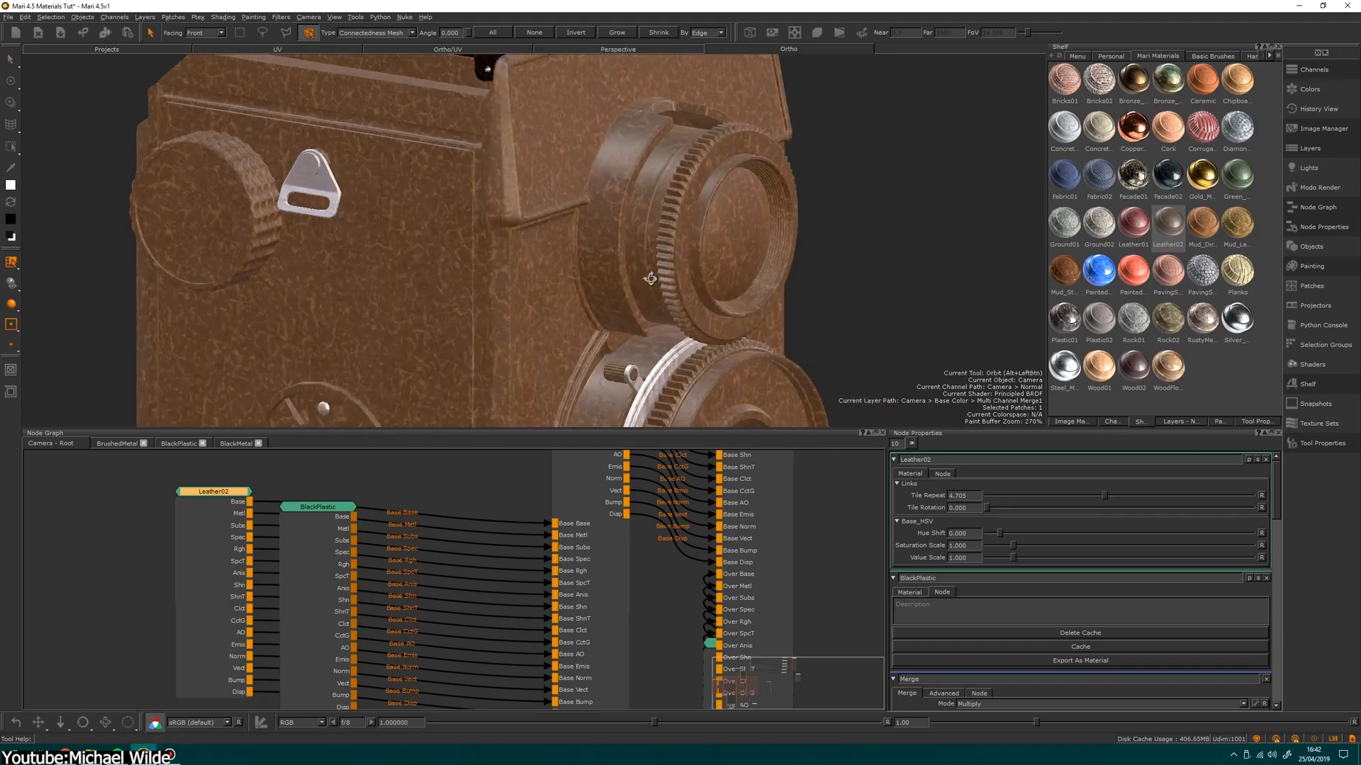
left_click(105, 48)
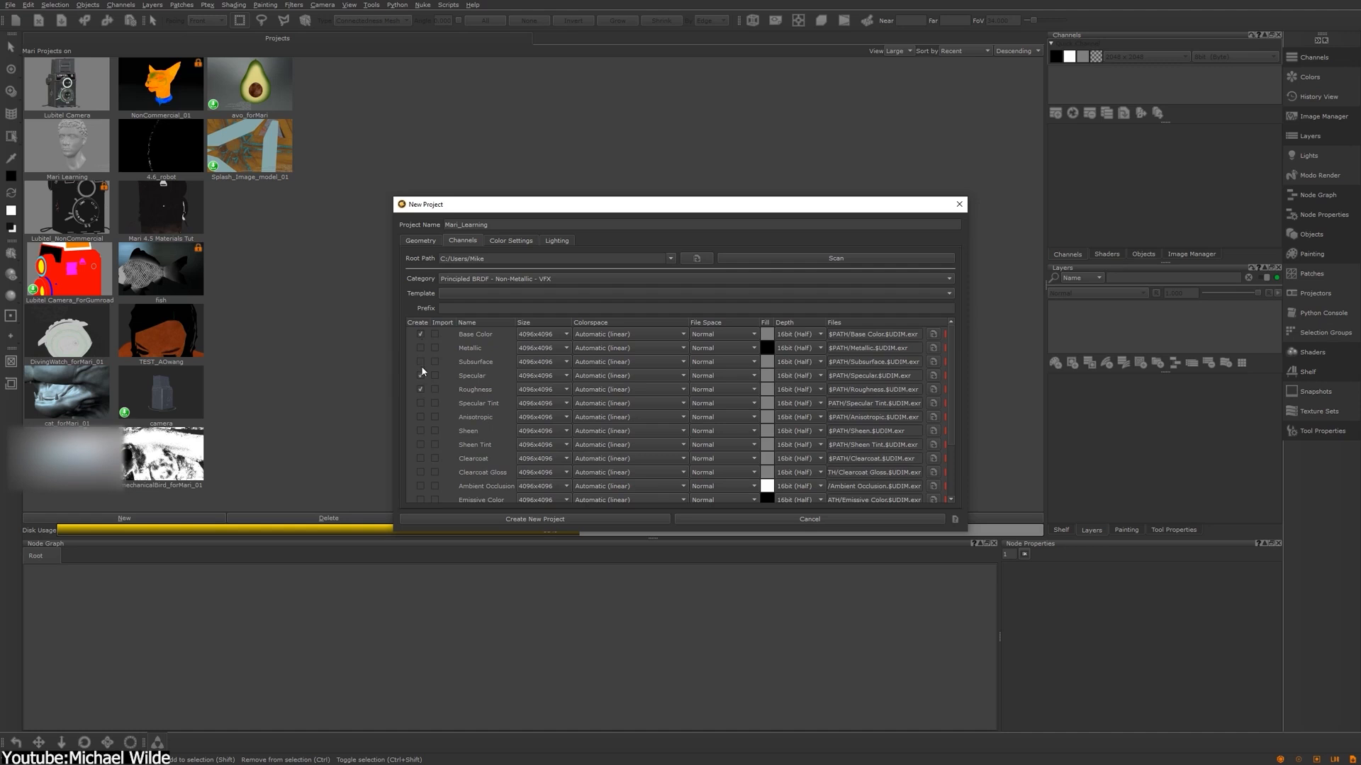
Step: Switch the New Project dialog for Mari_Learning to its Color Settings tab
left_click(510, 240)
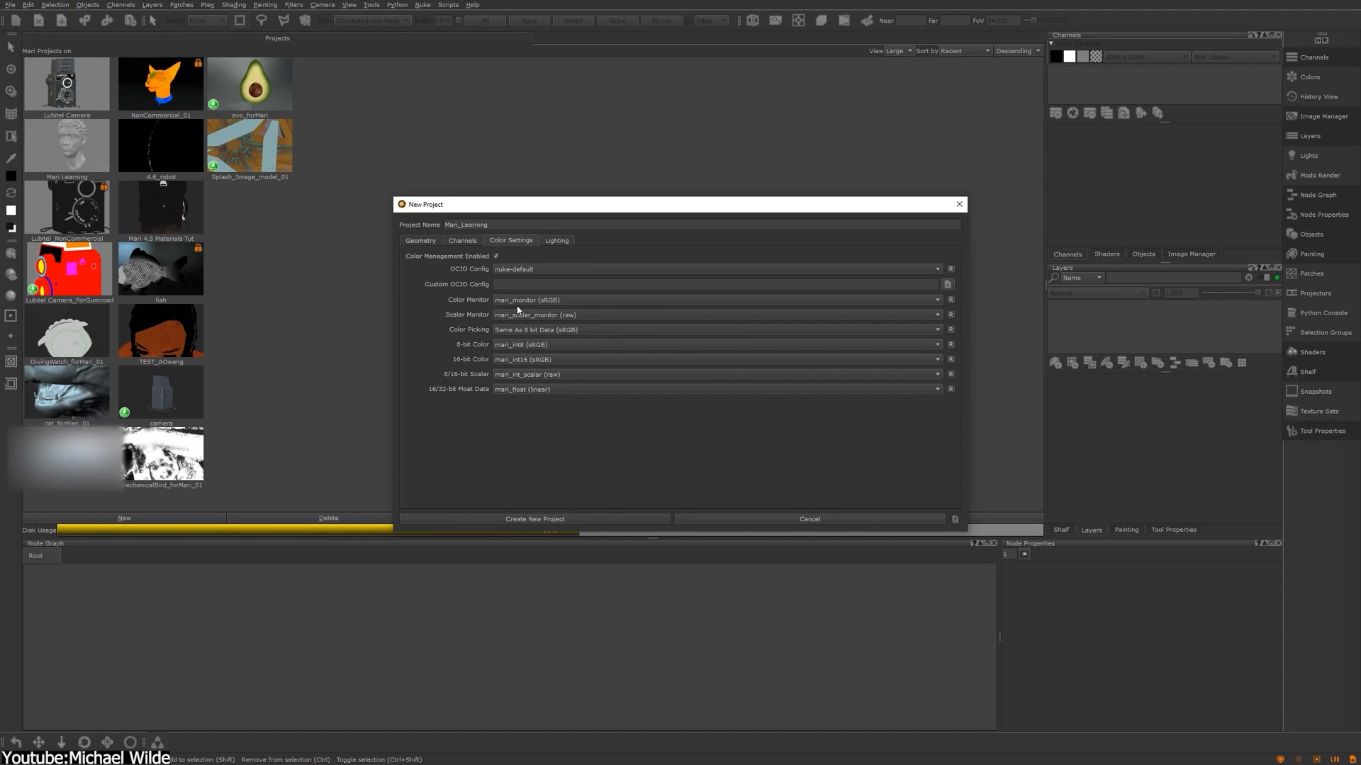
left_click(809, 519)
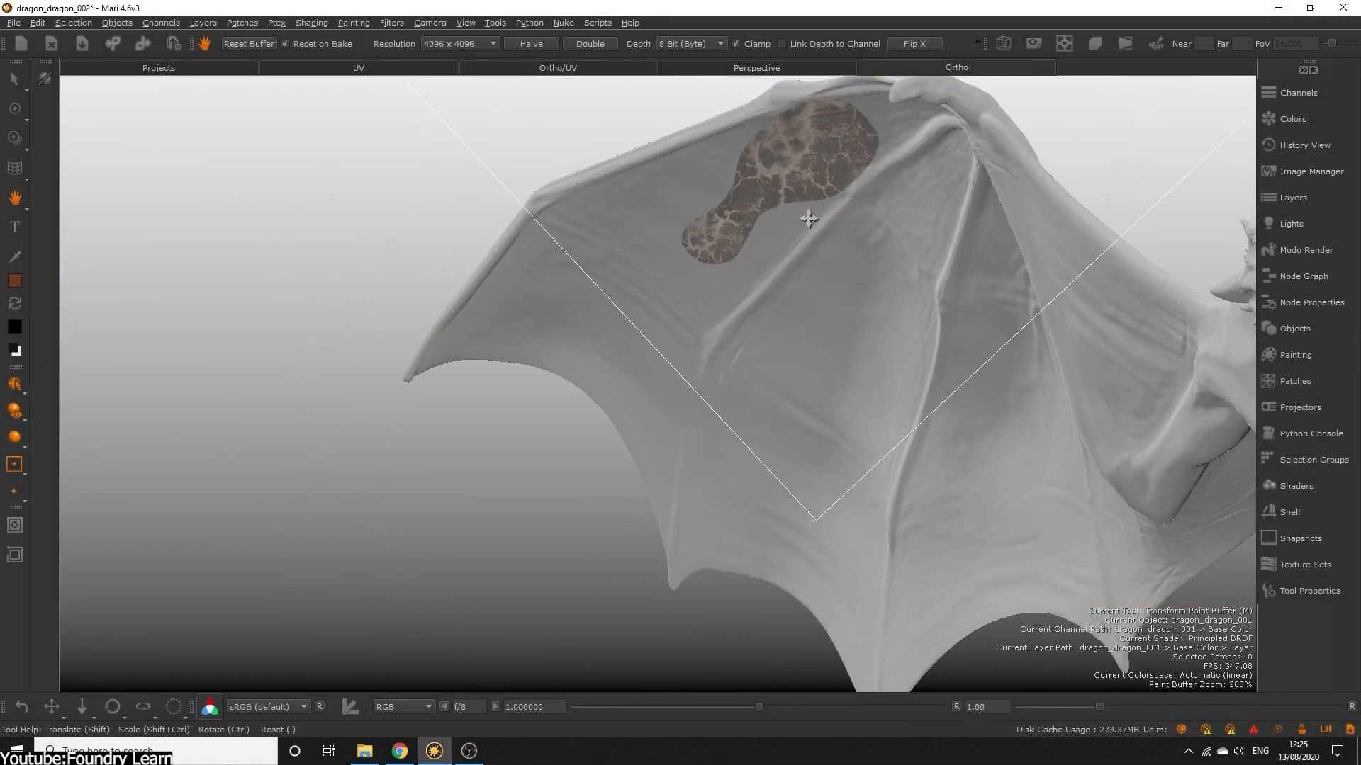
Step: Drag the mottled scale texture into place on the dragon's wing membrane
left_click_drag(807, 219, 838, 169)
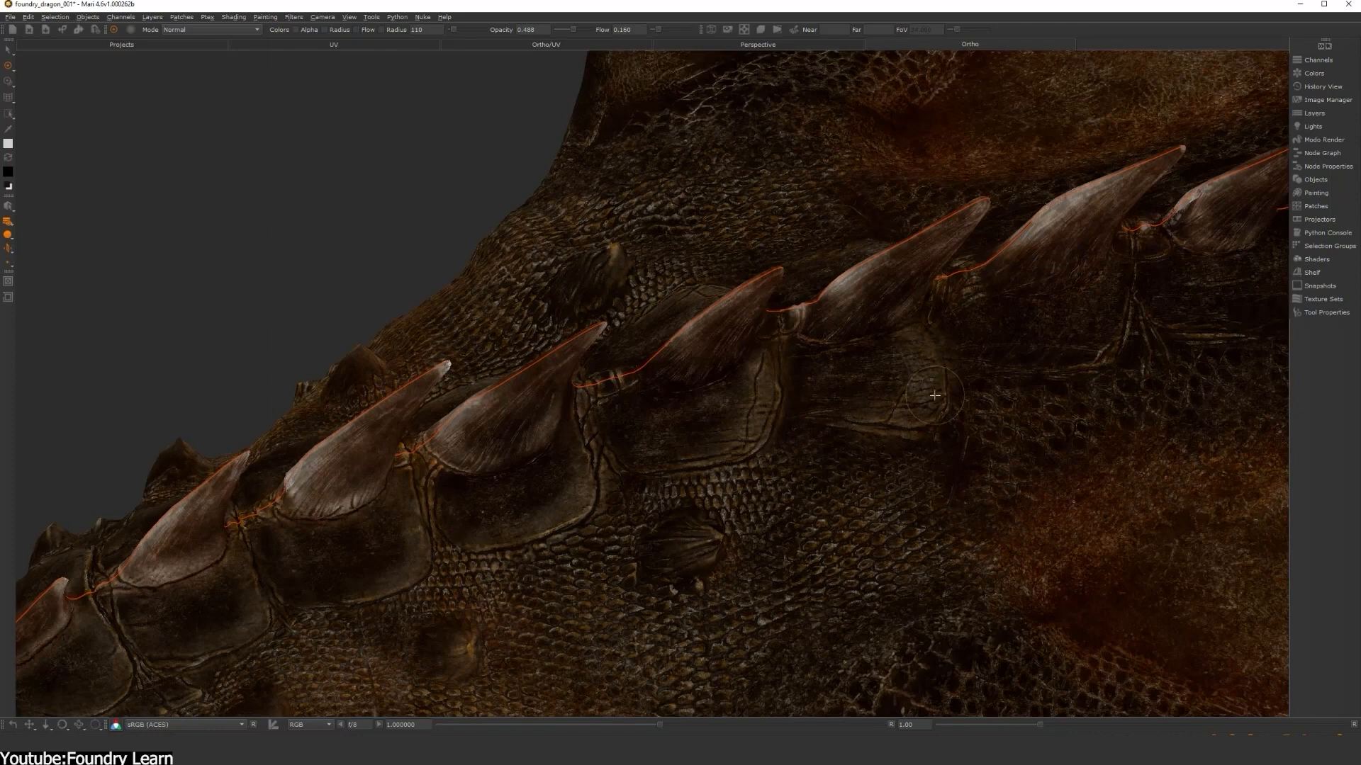
mouse_move(1029, 377)
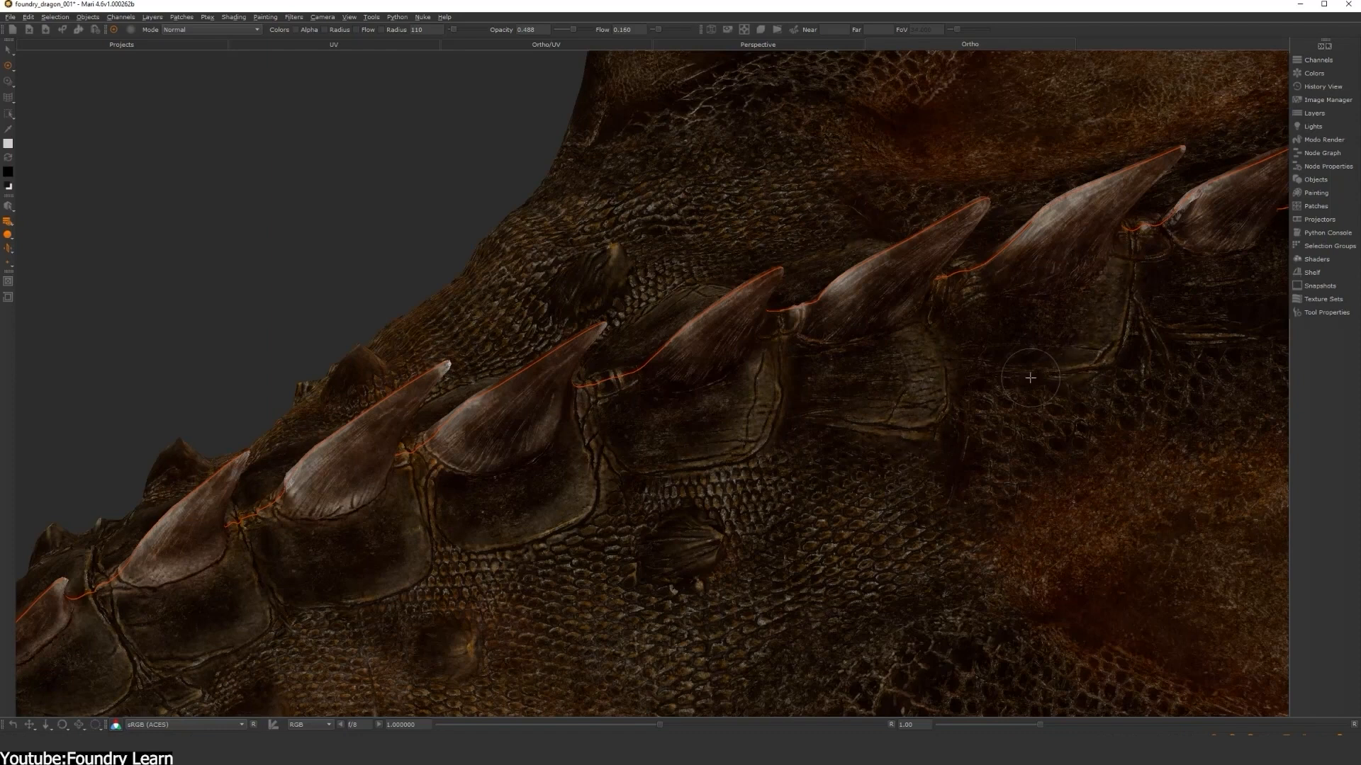
Step: Brush a stroke of detail onto the scaly hide beside the dragon's spines
left_click_drag(1030, 377, 874, 326)
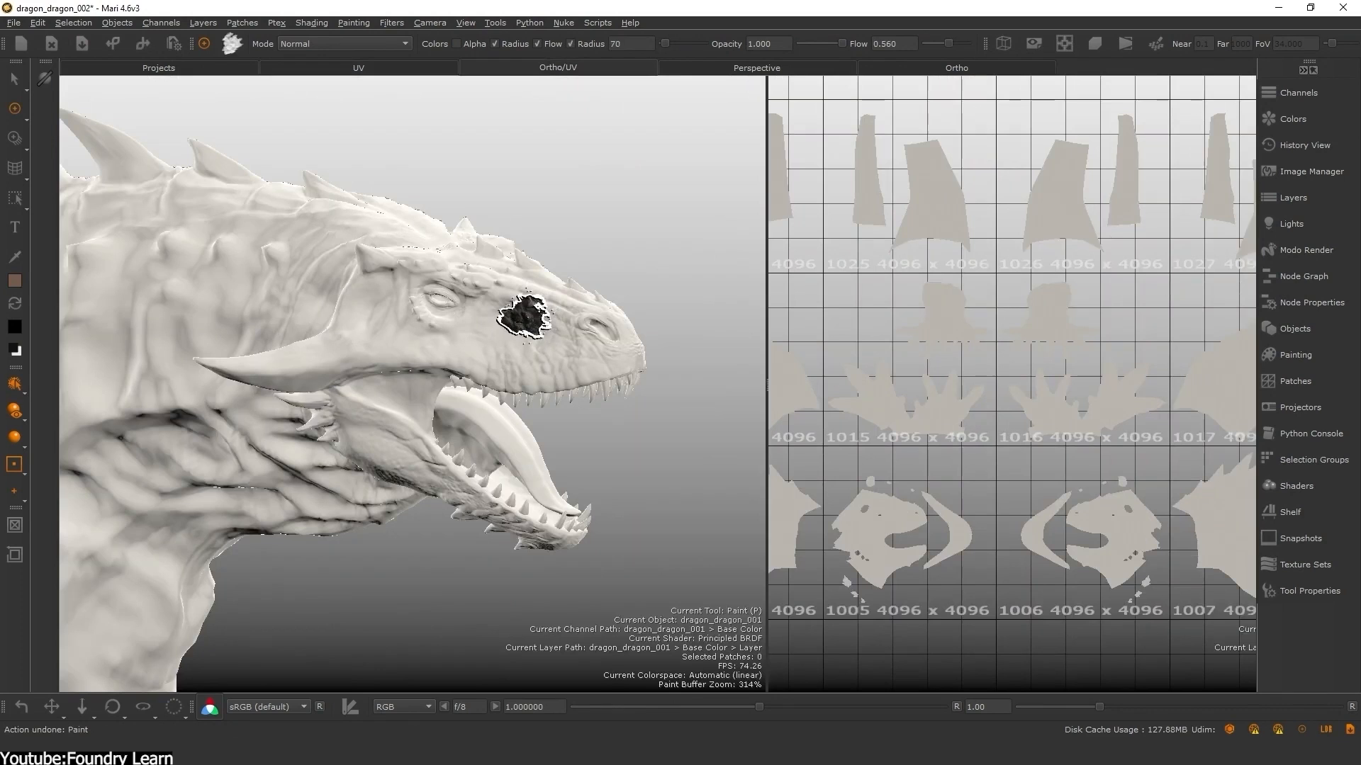
Step: Brush reddish-brown strokes from the dragon's brow across the top of its head
left_click_drag(520, 312, 443, 269)
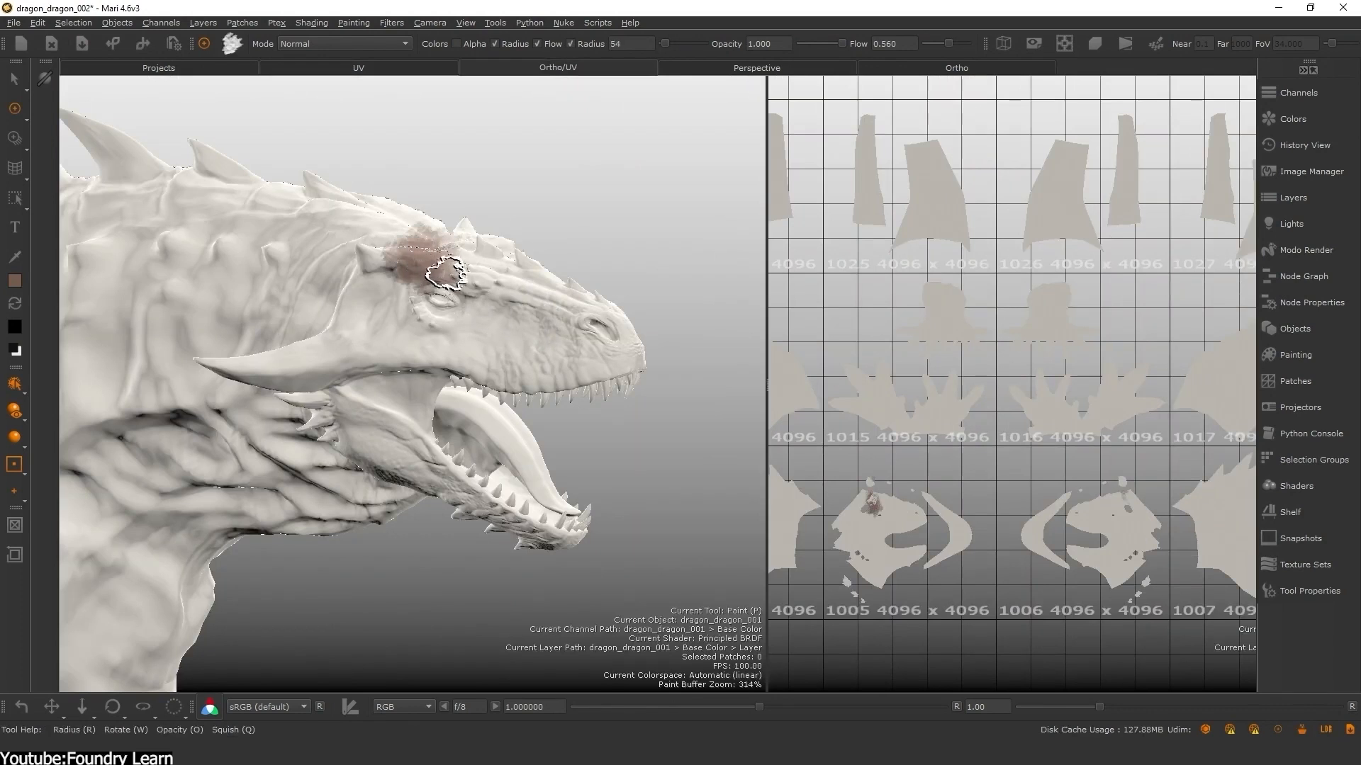
left_click_drag(434, 269, 564, 335)
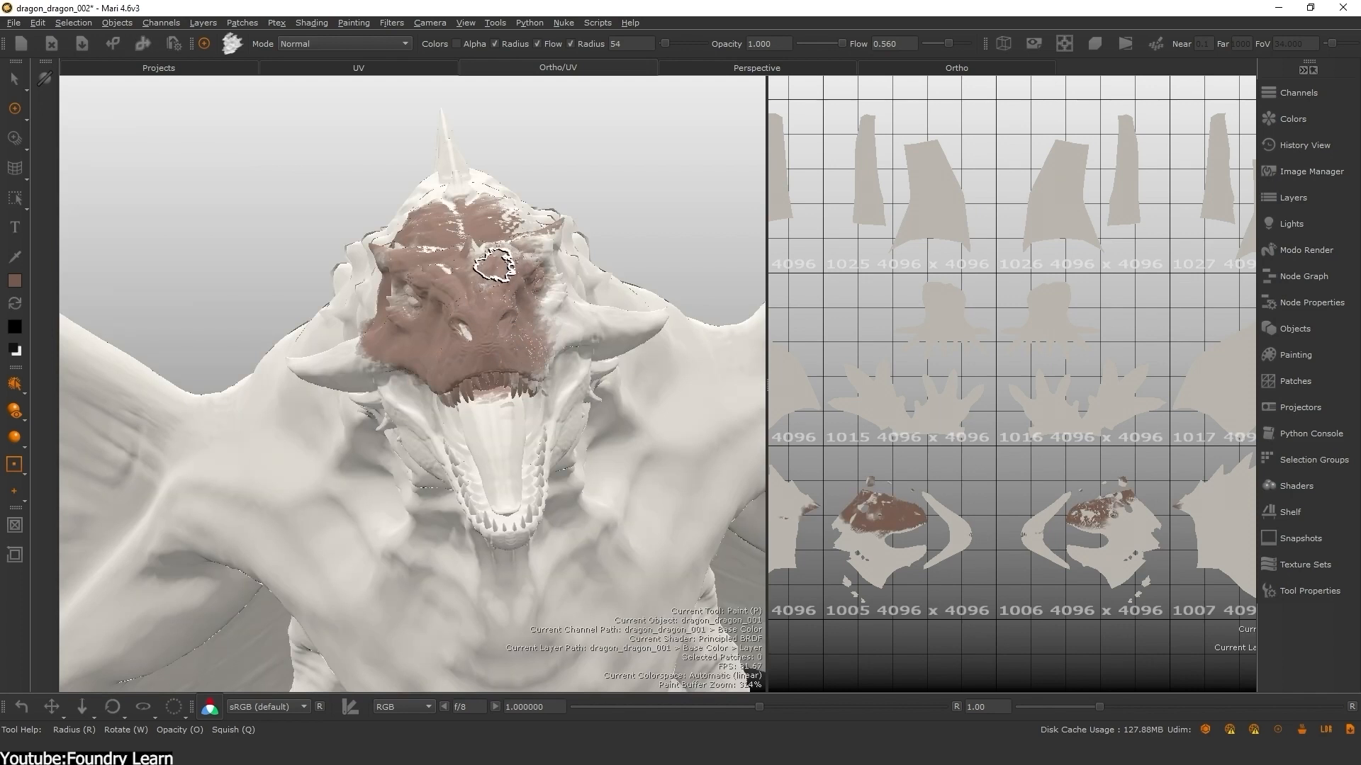
left_click_drag(491, 261, 473, 408)
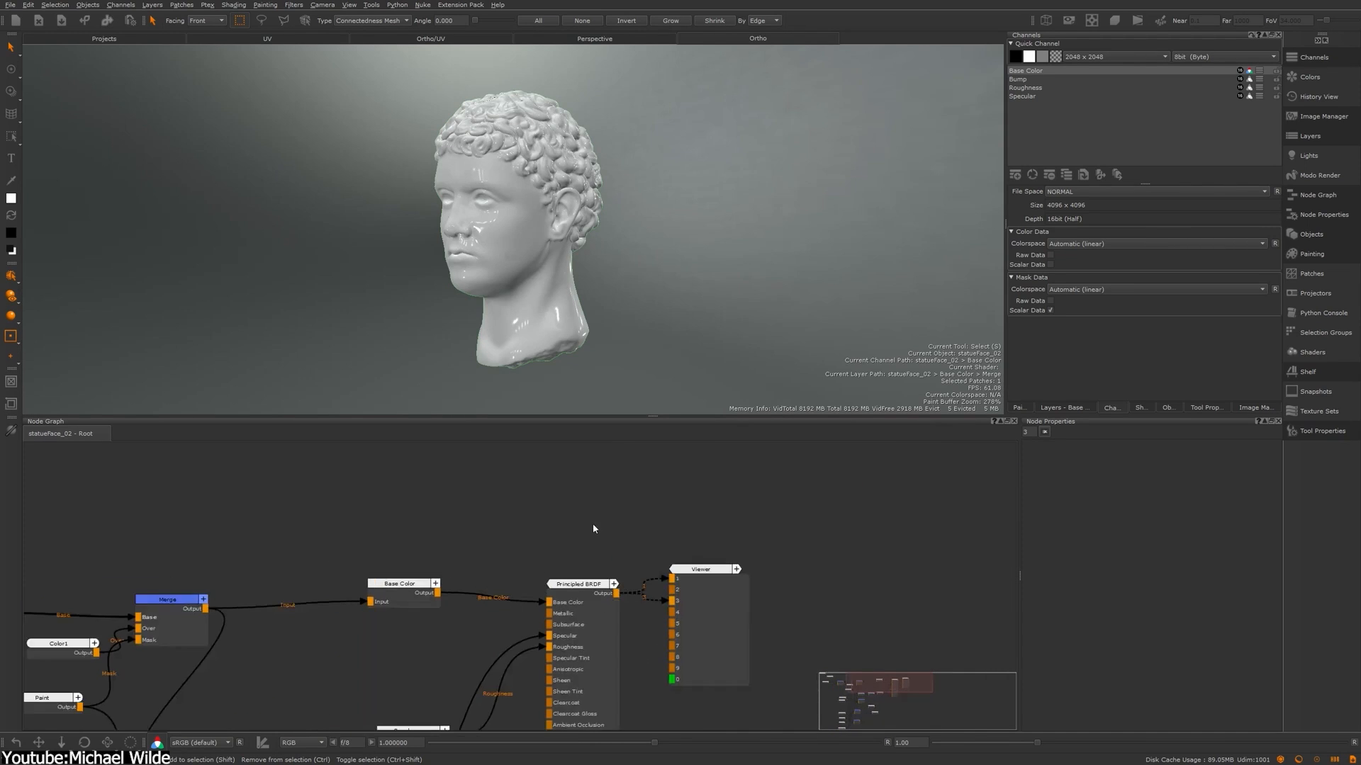
Step: Add a Merge node for the Ambient Occlusion map and set its mode to Darken > Multiply
right_click(594, 529)
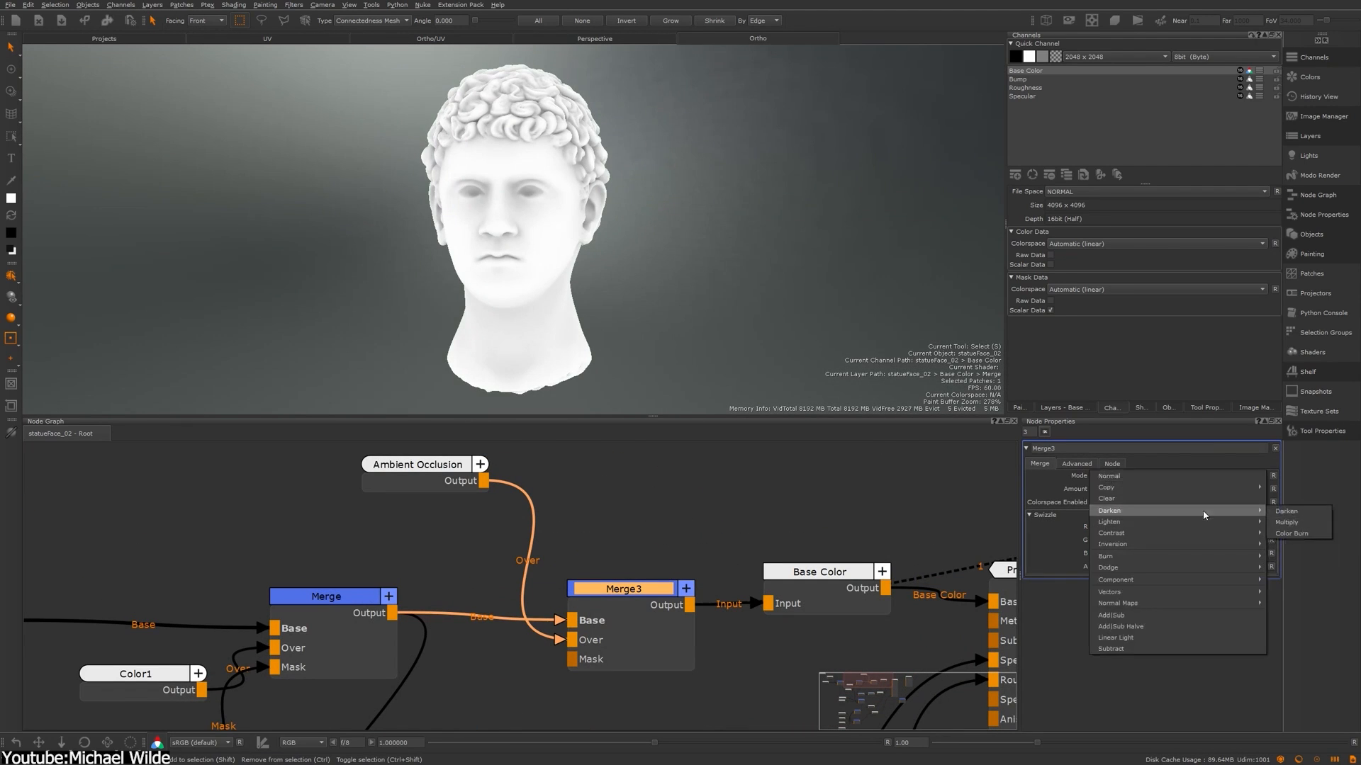
left_click(1287, 522)
type("Merge")
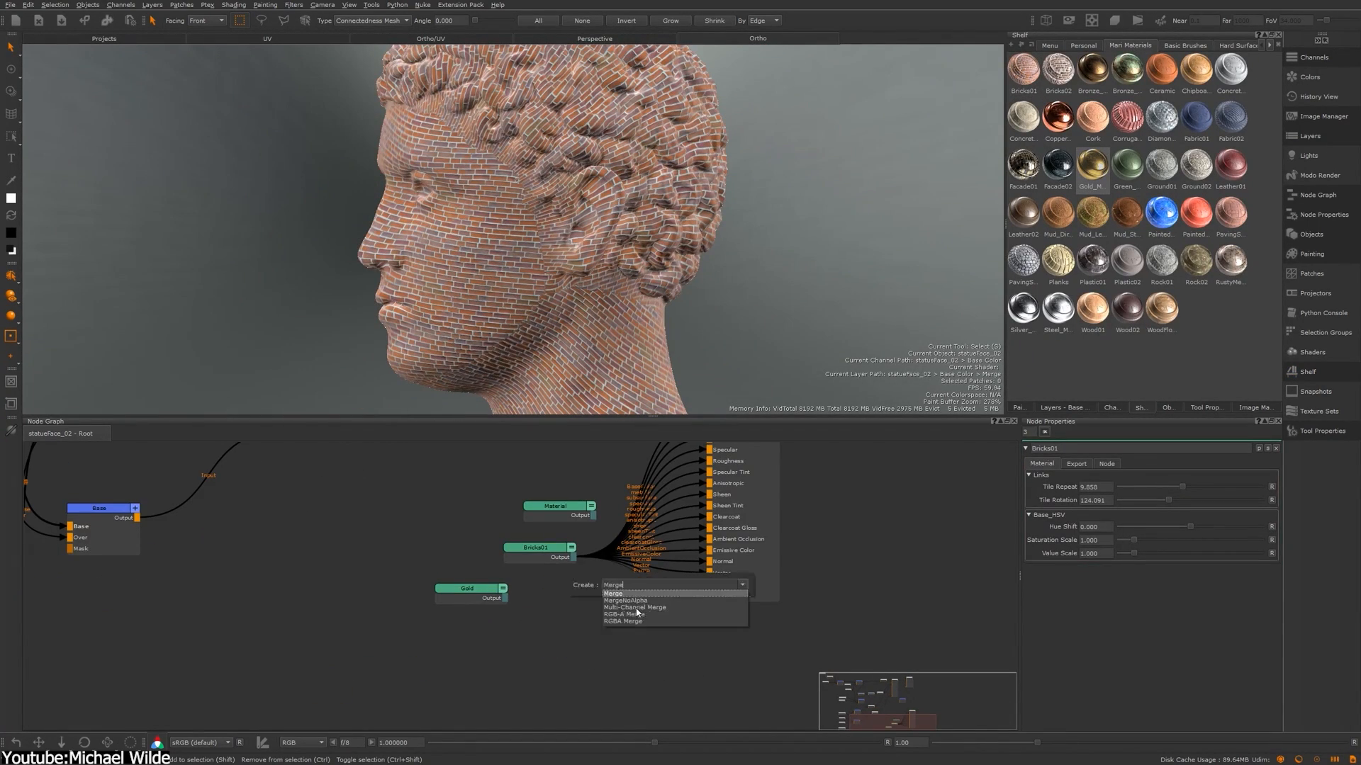
Step: Create a Merge node to combine the Bricks01 material into the statue's shading network
left_click(635, 607)
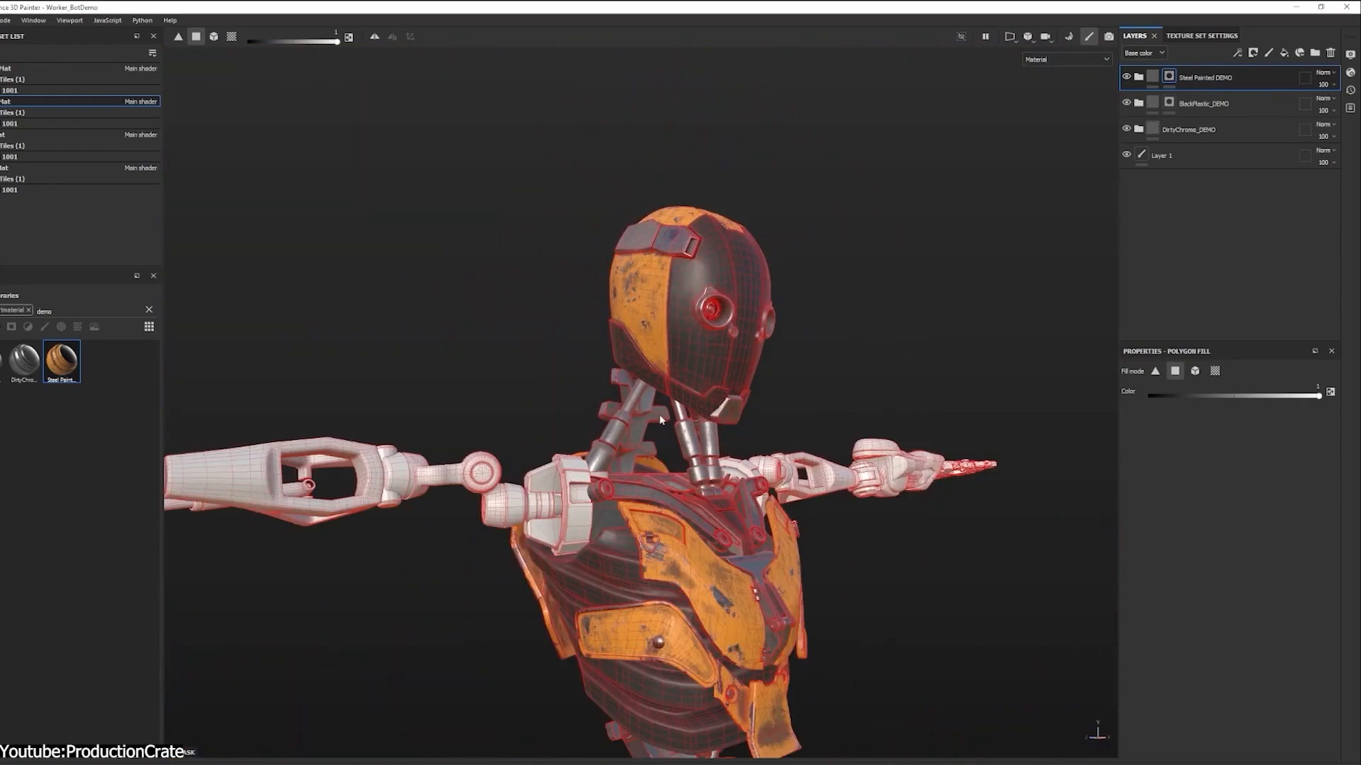
Step: Polygon-fill a head panel into the BlackPlastic_DEMO layer's mask, replacing the orange steel
left_click_drag(659, 417, 634, 474)
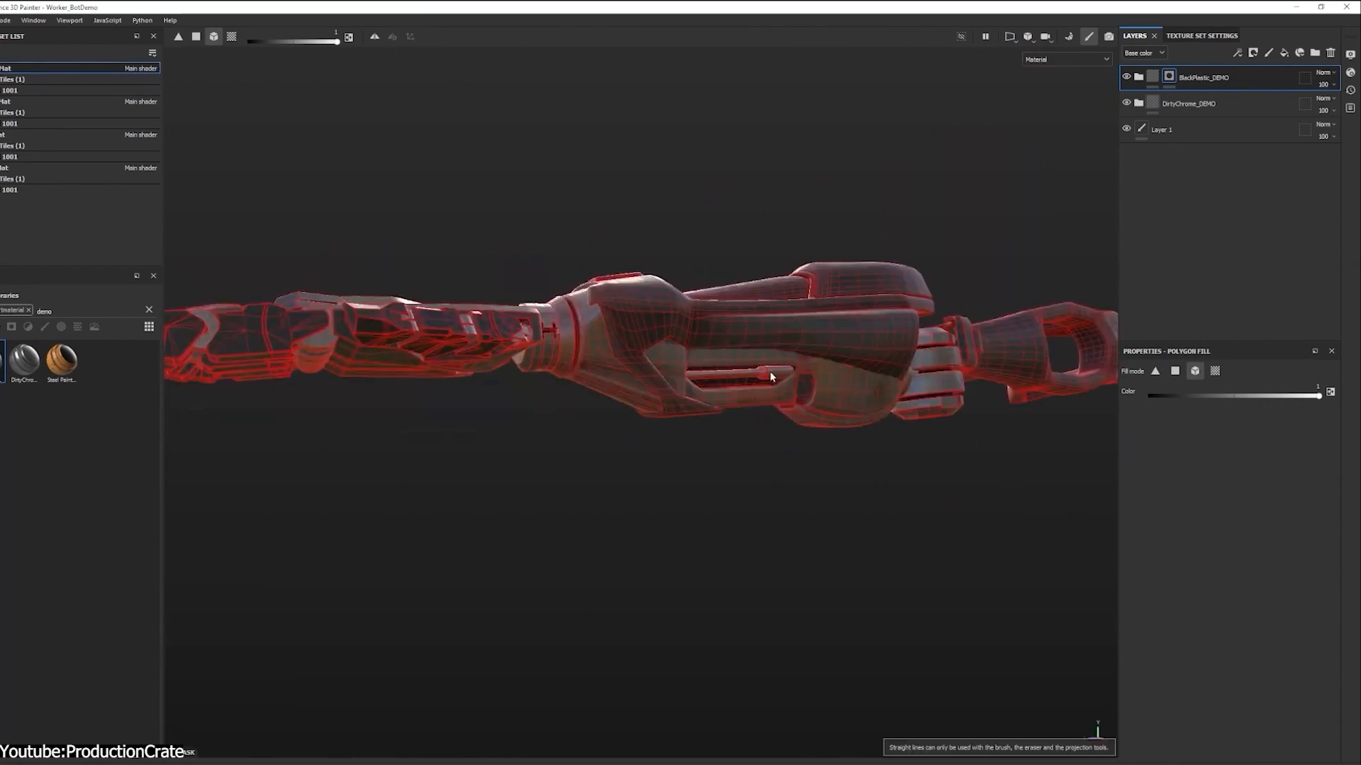
left_click_drag(768, 376, 825, 283)
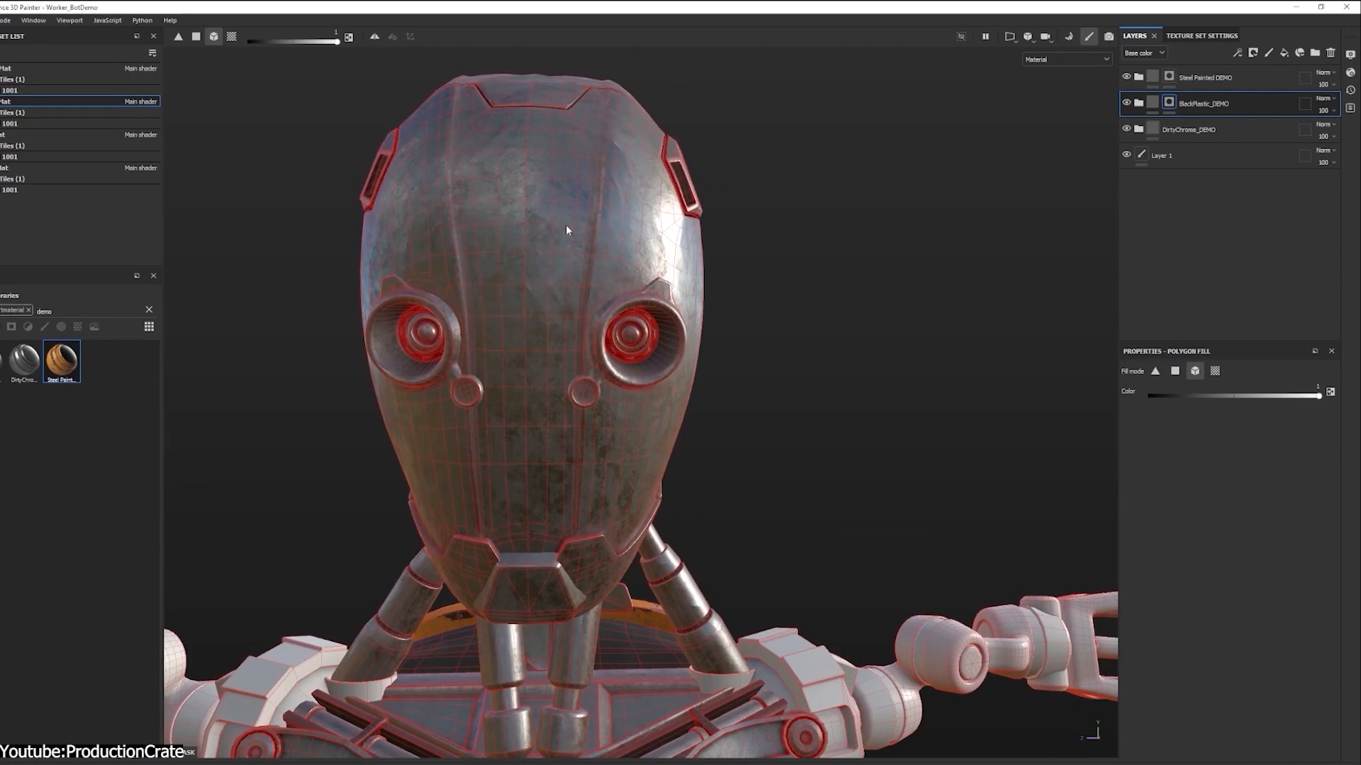
left_click_drag(566, 229, 755, 180)
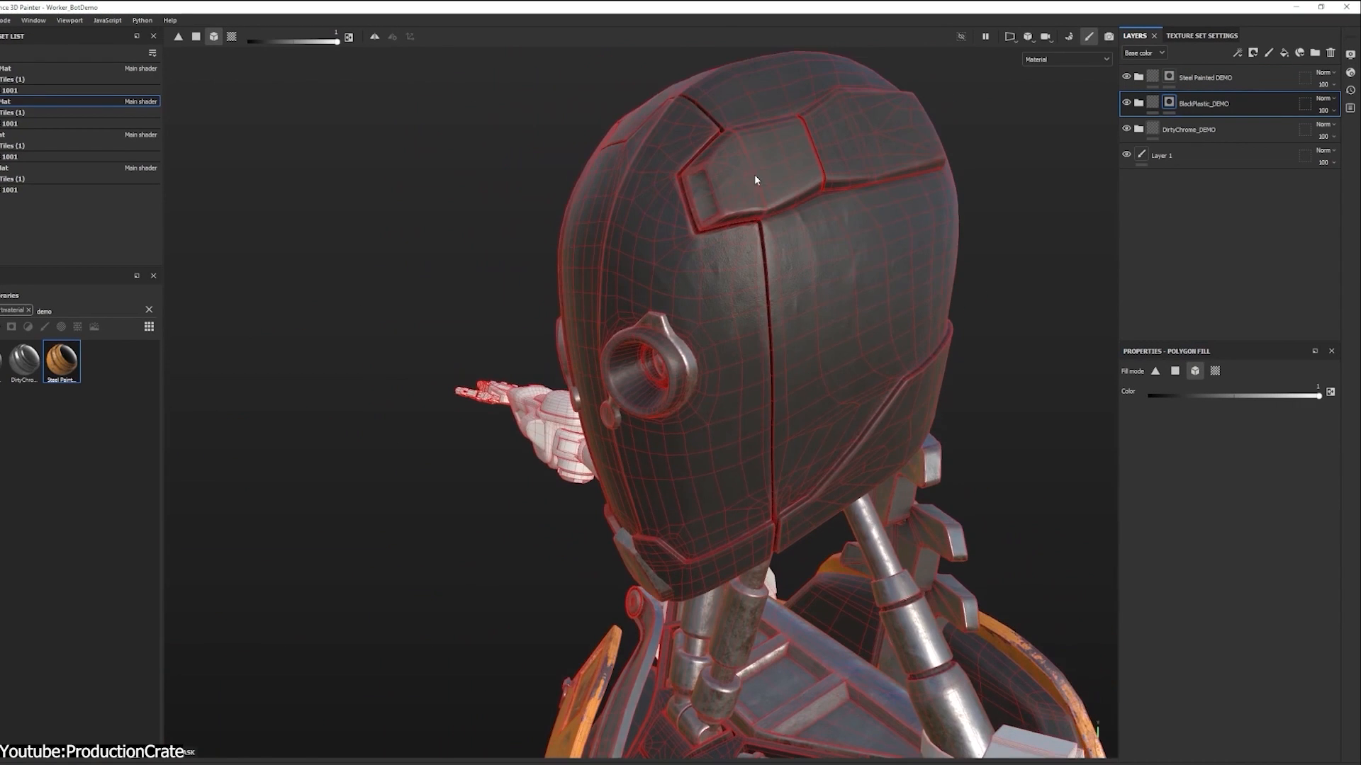
left_click(1213, 371)
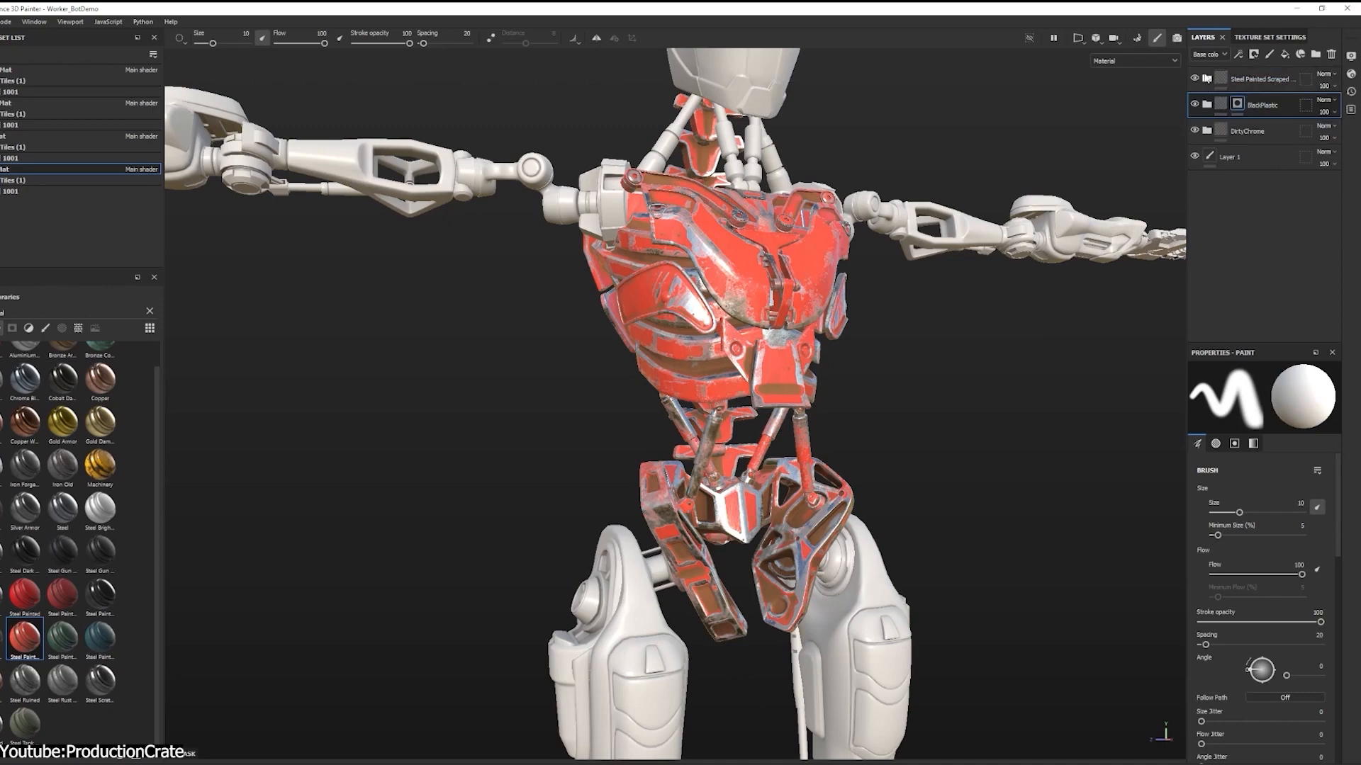
Step: Apply the red Steel Painted smart material to the robot's chest and hip armour
left_click(1244, 224)
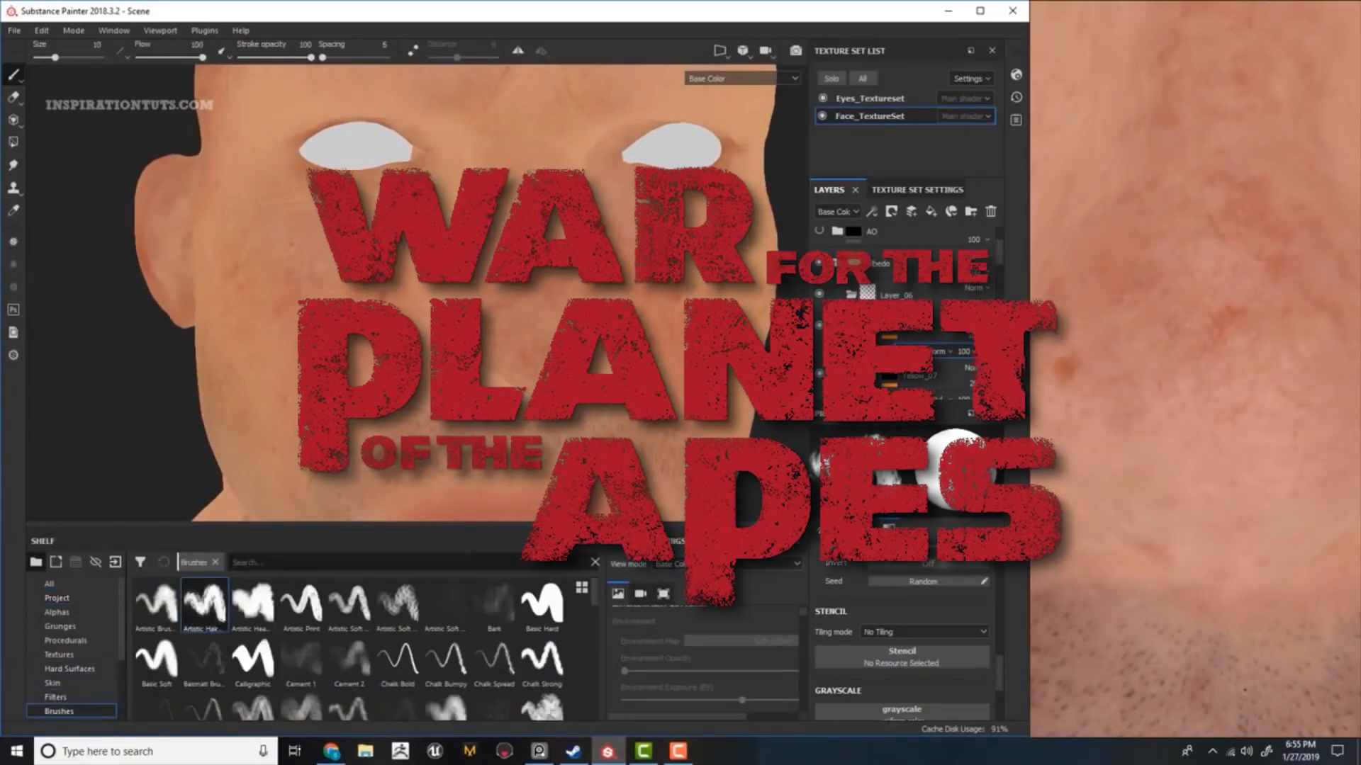
Step: Filter the Shelf brushes with the search 'cotton' to find the Cotton brush
type("cotto")
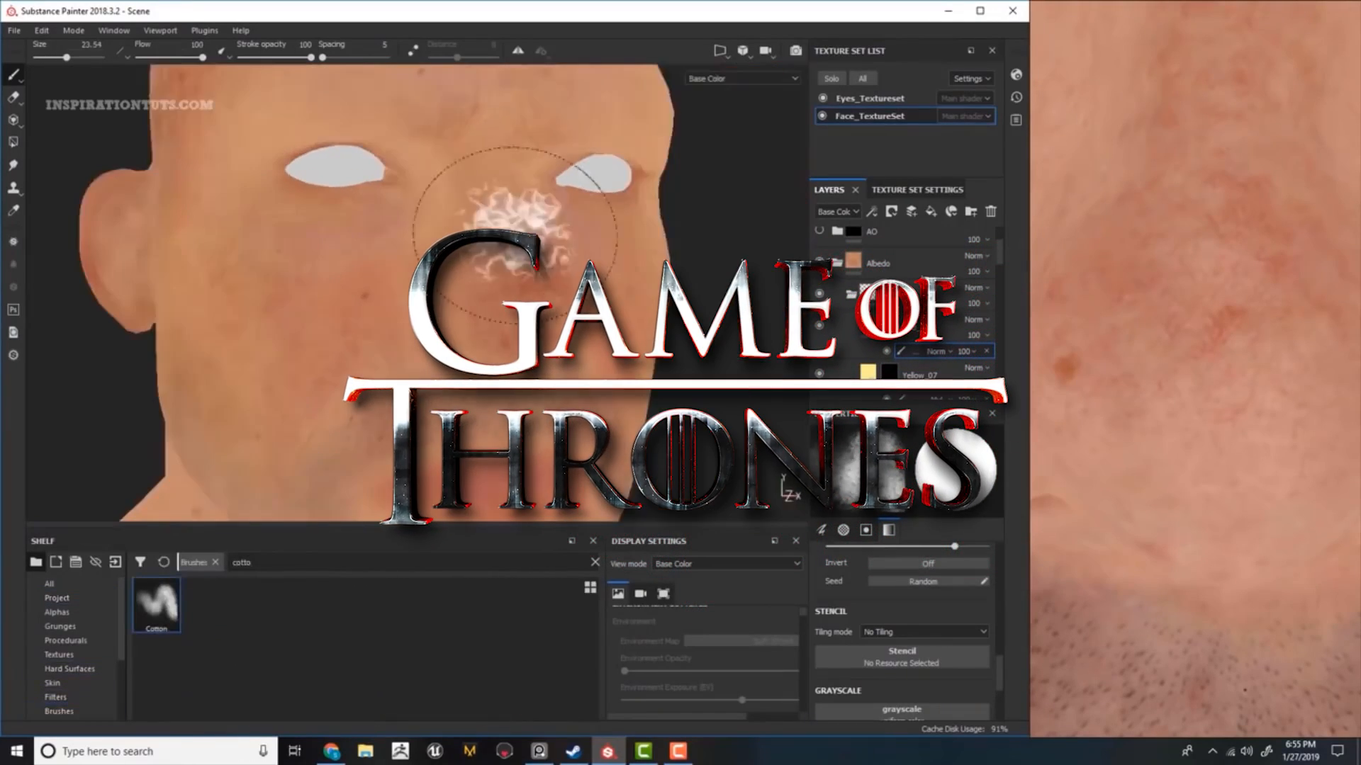